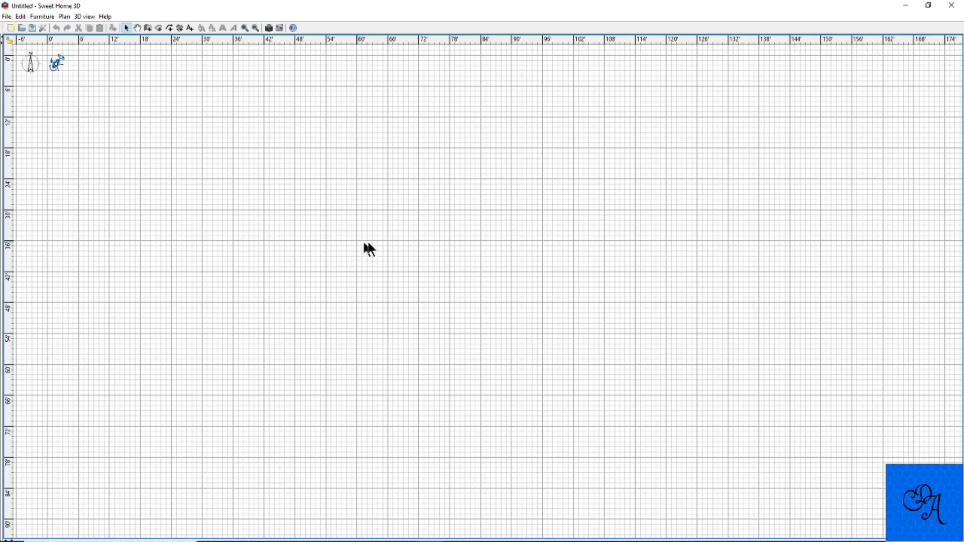
{"action": "mouse_move", "coordinate": [392, 244]}
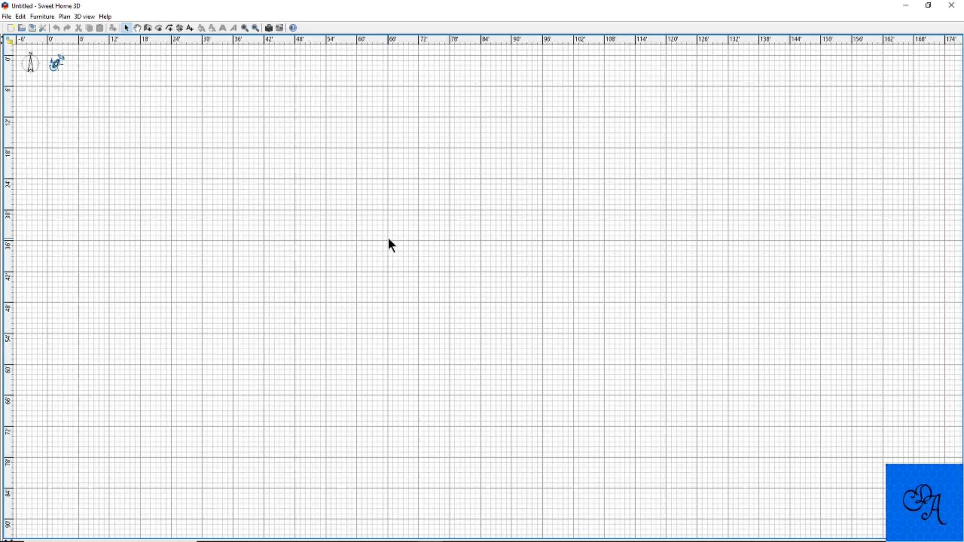
{"action": "mouse_move", "coordinate": [48, 109]}
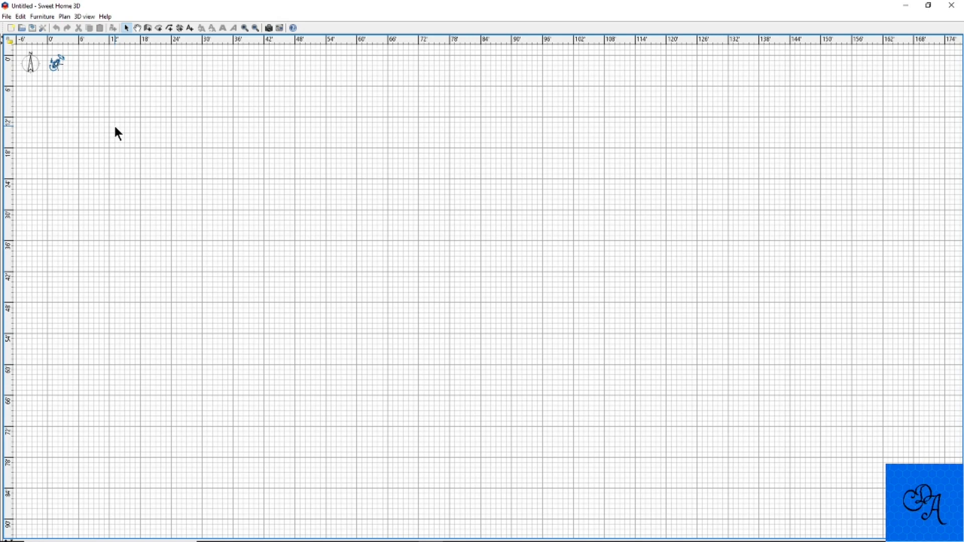
{"action": "mouse_move", "coordinate": [248, 42]}
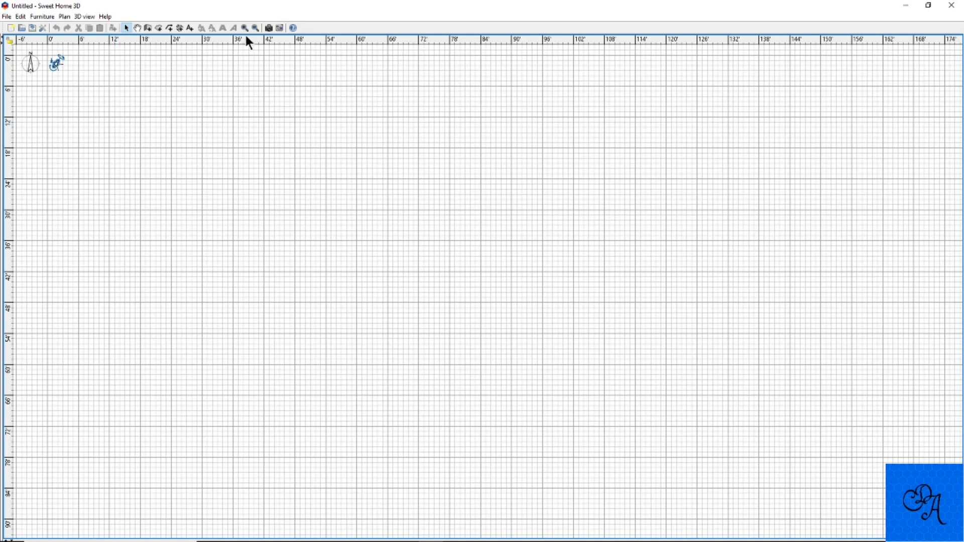
{"action": "mouse_move", "coordinate": [240, 89]}
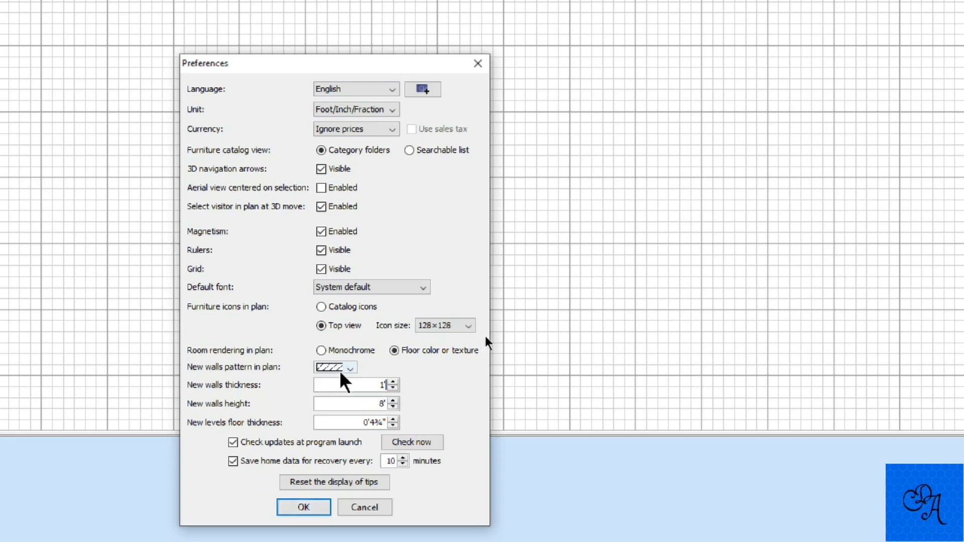
{"action": "mouse_move", "coordinate": [335, 380]}
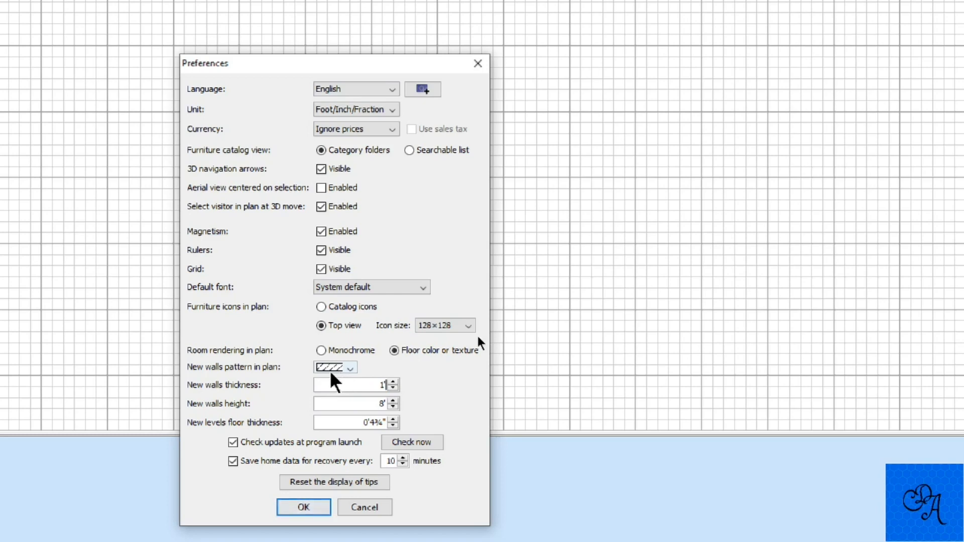
Change the Preferences default new wall height from 8 feet to 12 feet.
{"action": "triple_click", "coordinate": [355, 403]}
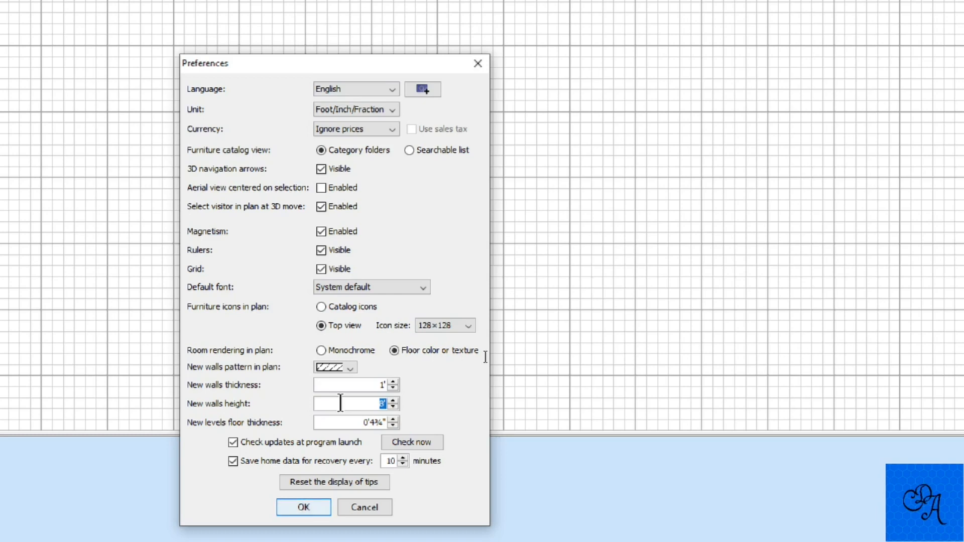
{"action": "type", "text": "10"}
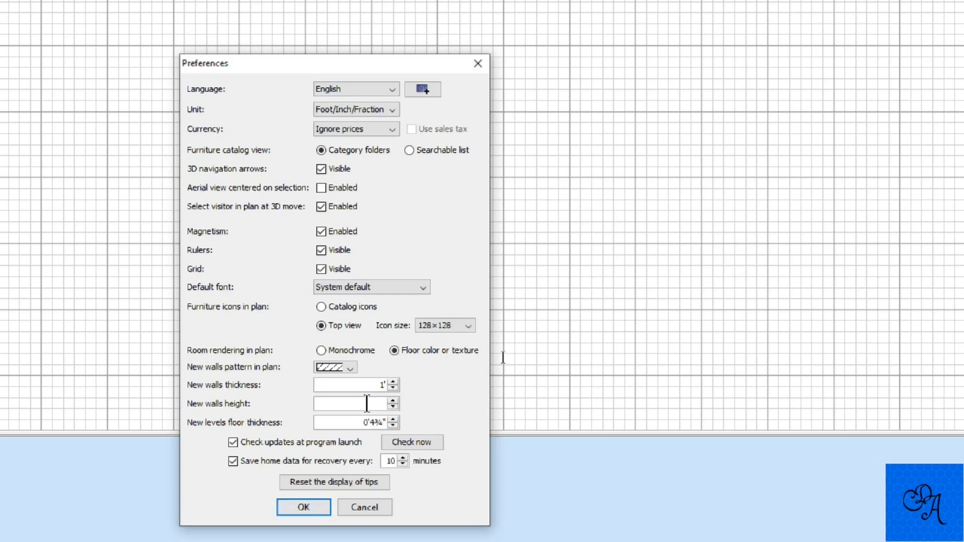
{"action": "type", "text": "12'"}
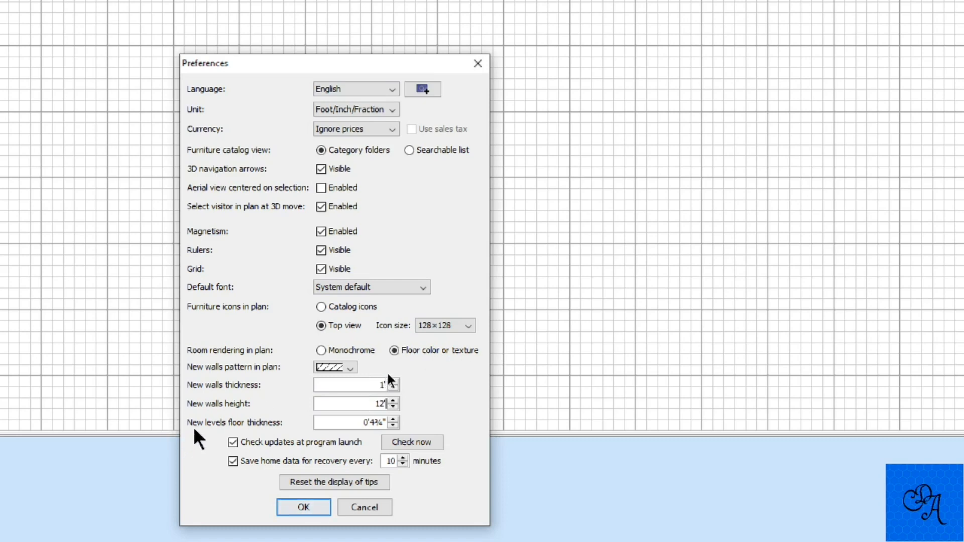
{"action": "mouse_move", "coordinate": [479, 380]}
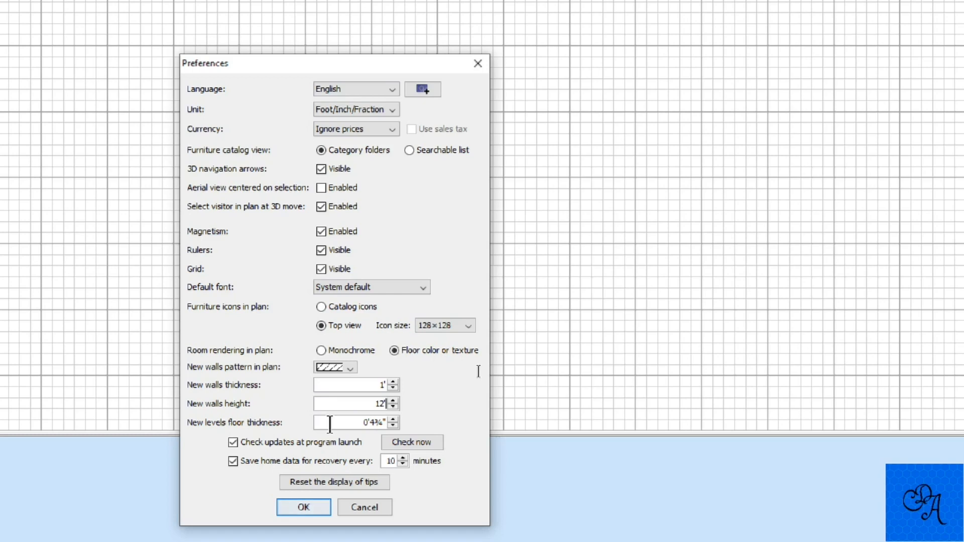
{"action": "triple_click", "coordinate": [353, 422]}
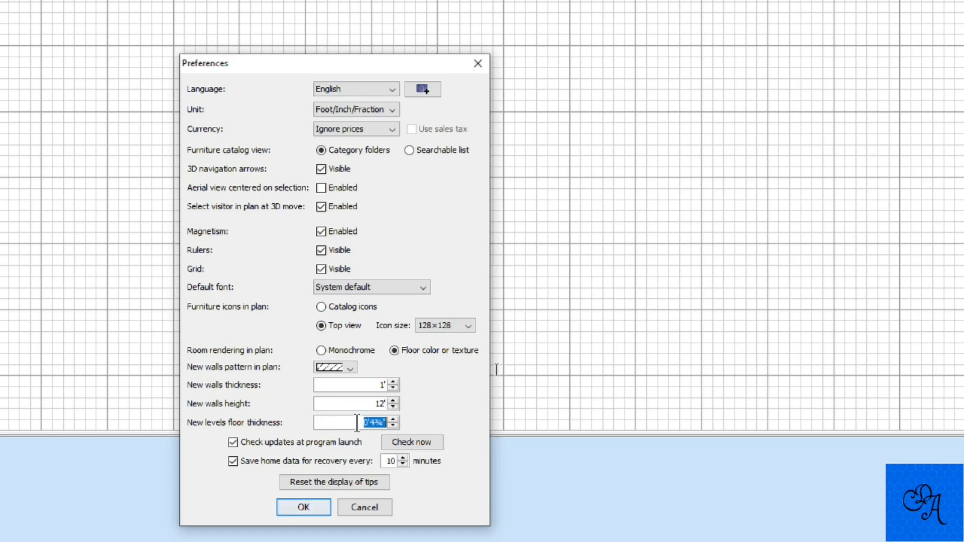
Accept the 12-foot preference, then open settings for the new 640 sq ft room.
{"action": "left_click", "coordinate": [302, 507]}
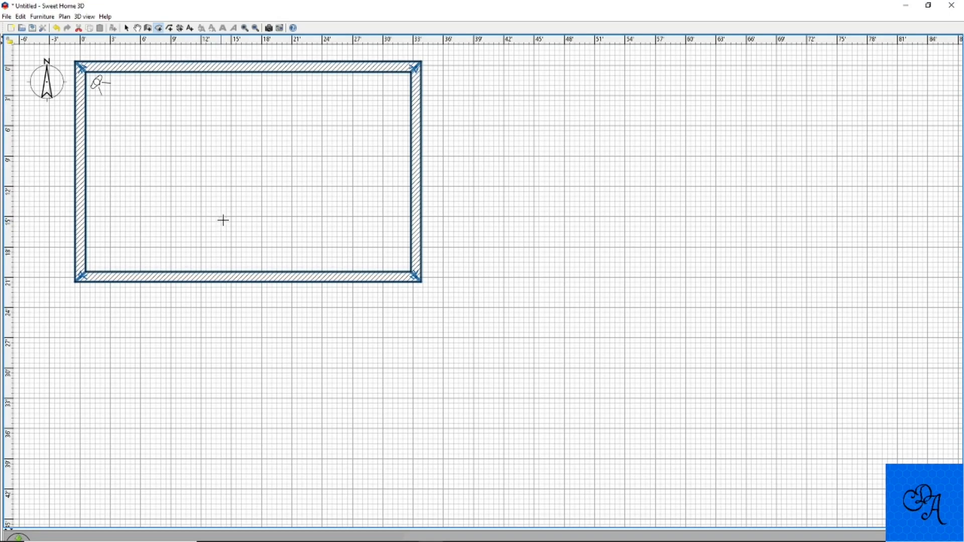
{"action": "mouse_move", "coordinate": [235, 207]}
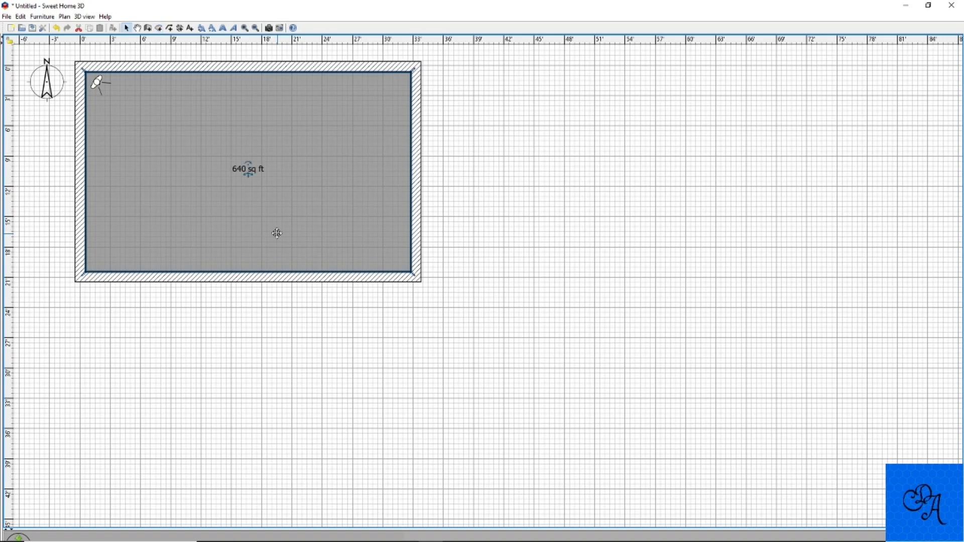
{"action": "mouse_move", "coordinate": [265, 326]}
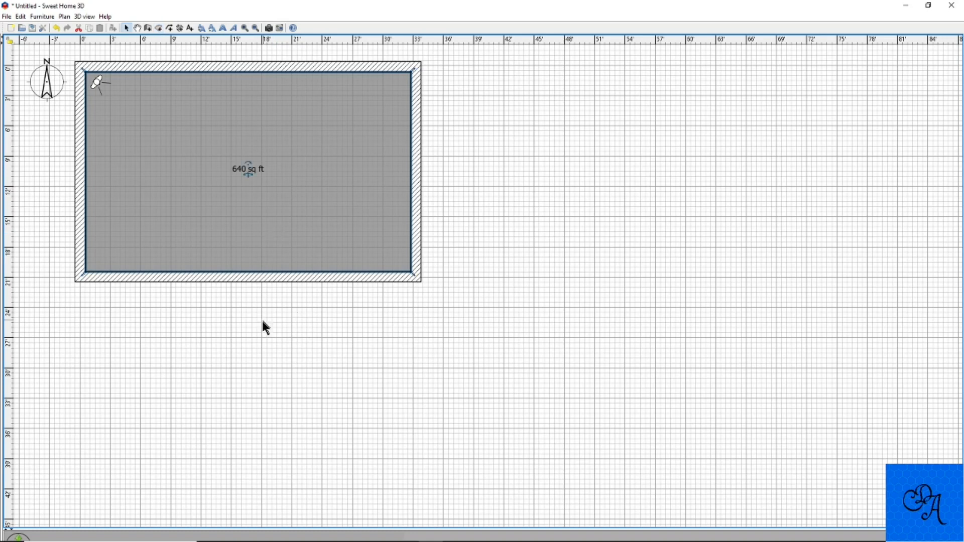
{"action": "mouse_move", "coordinate": [205, 197]}
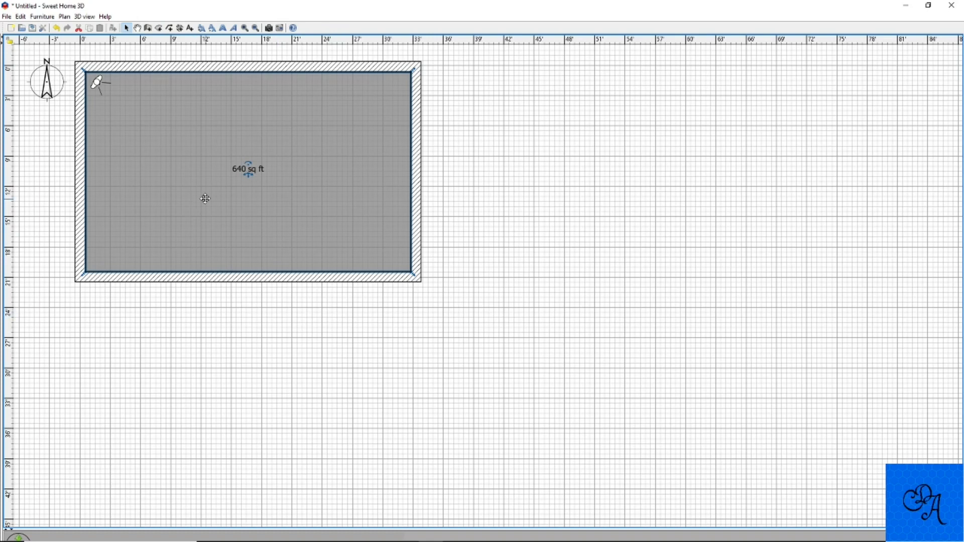
{"action": "double_click", "coordinate": [205, 198]}
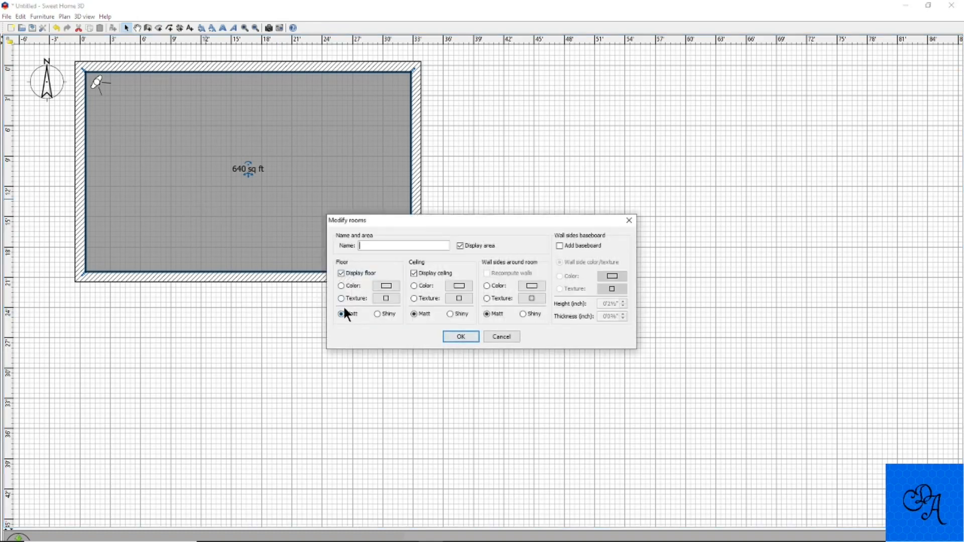
Give the room floor a wood texture and add a 3-inch baseboard.
{"action": "left_click", "coordinate": [559, 246]}
{"action": "type", "text": "3"}
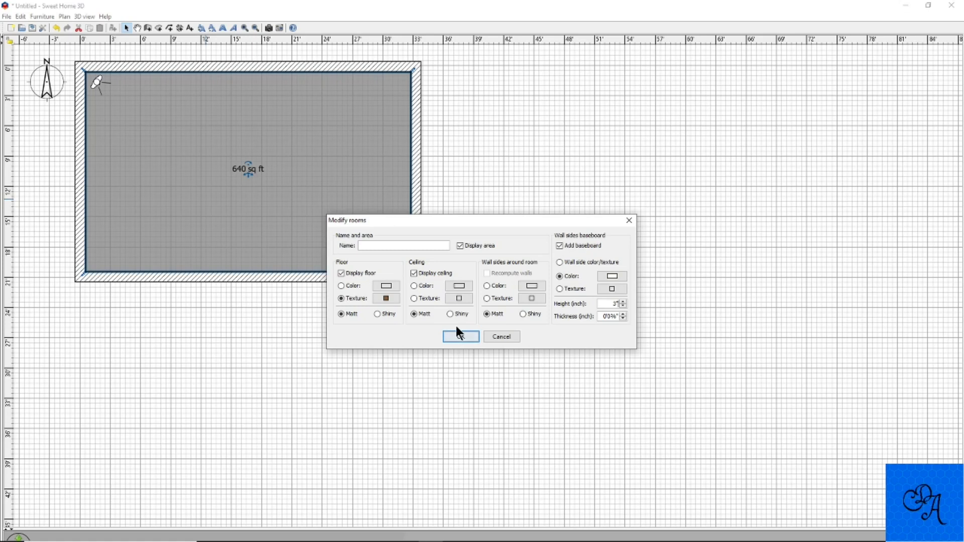
{"action": "left_click", "coordinate": [461, 336]}
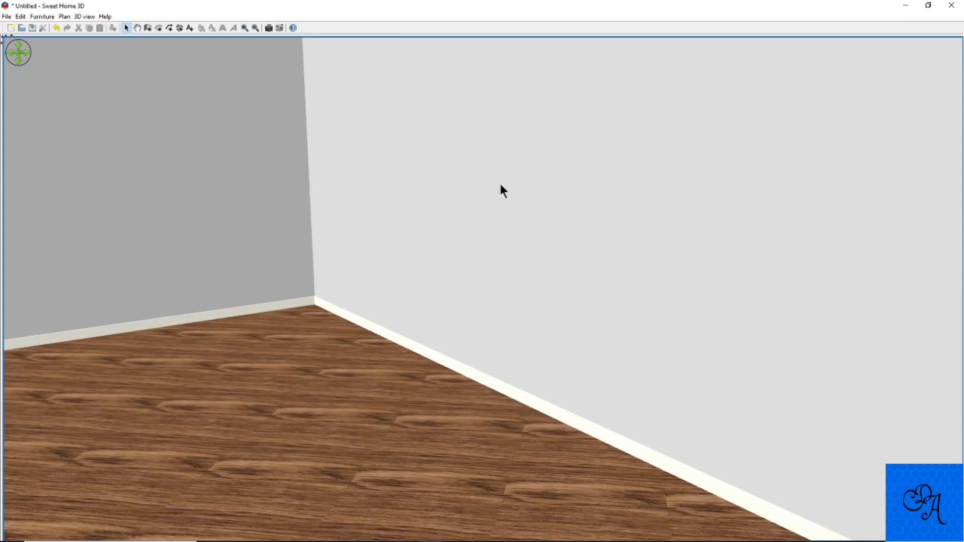
Edit the virtual visitor's field of view via the 3D view's context menu.
{"action": "right_click", "coordinate": [501, 191]}
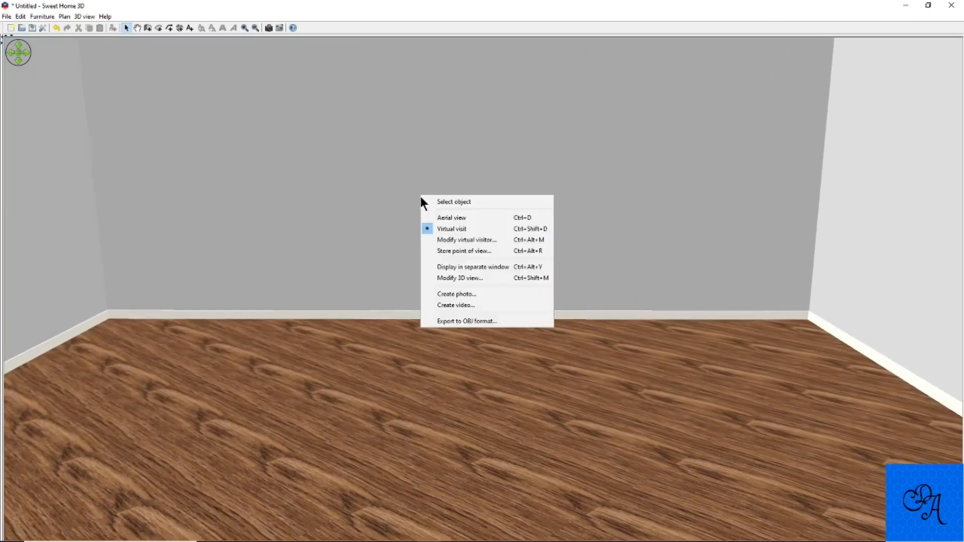
{"action": "left_click", "coordinate": [466, 240]}
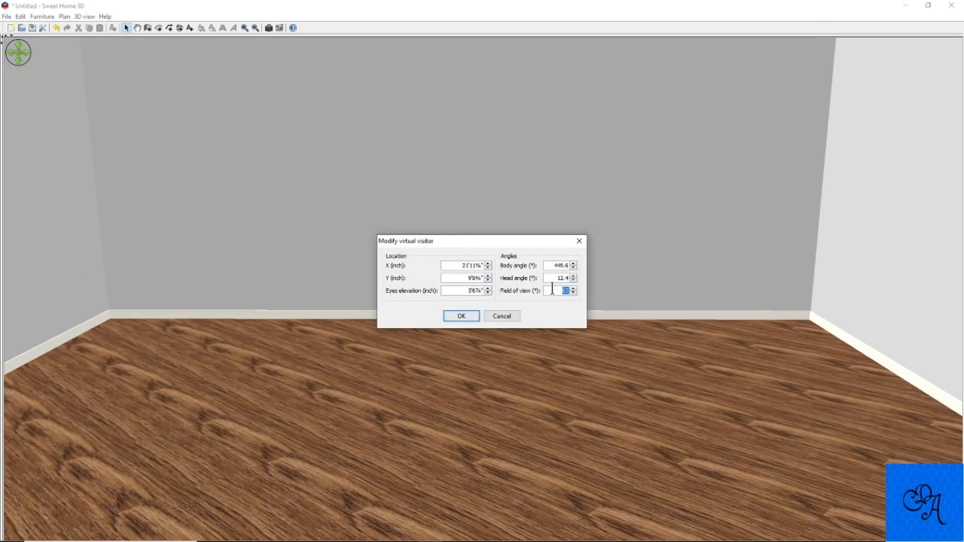
{"action": "left_click", "coordinate": [460, 315]}
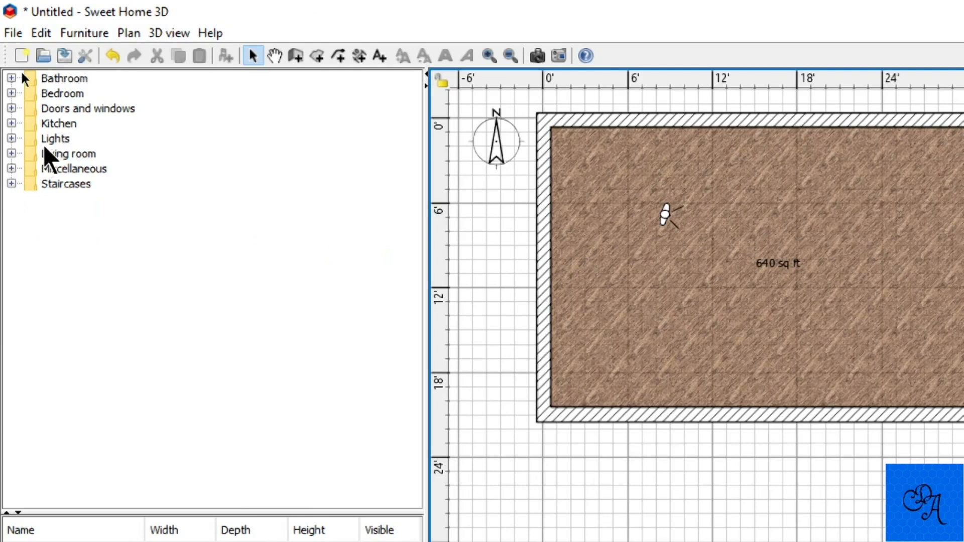
{"action": "mouse_move", "coordinate": [52, 150]}
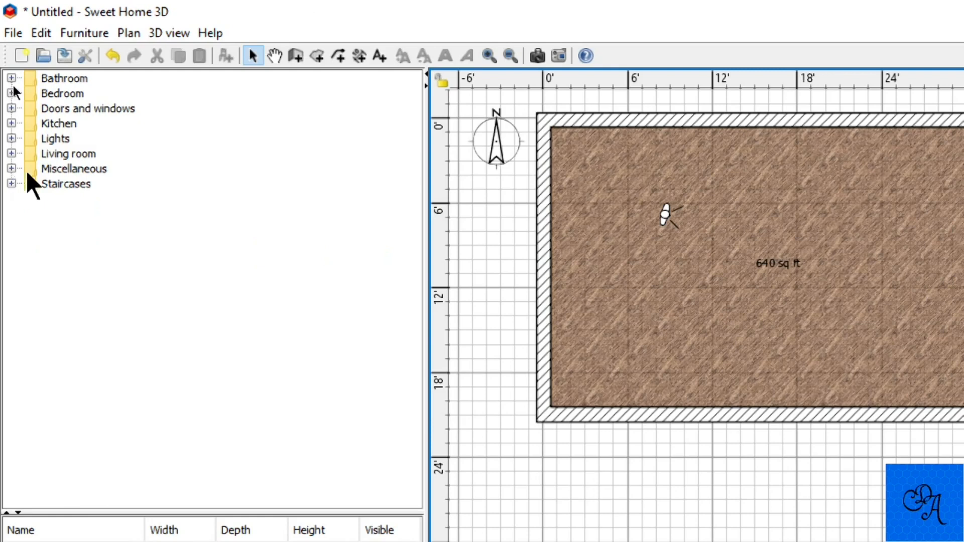
{"action": "mouse_move", "coordinate": [33, 184]}
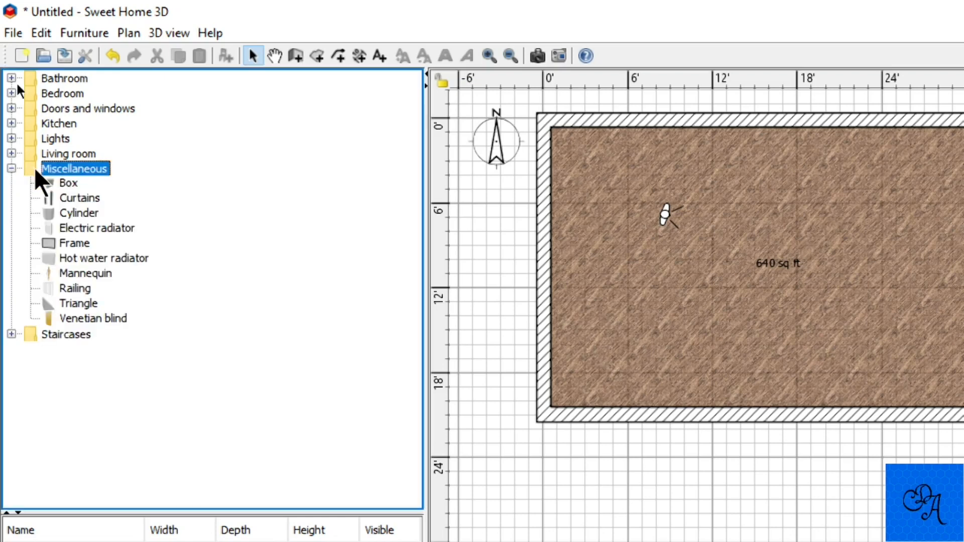
{"action": "mouse_move", "coordinate": [58, 227]}
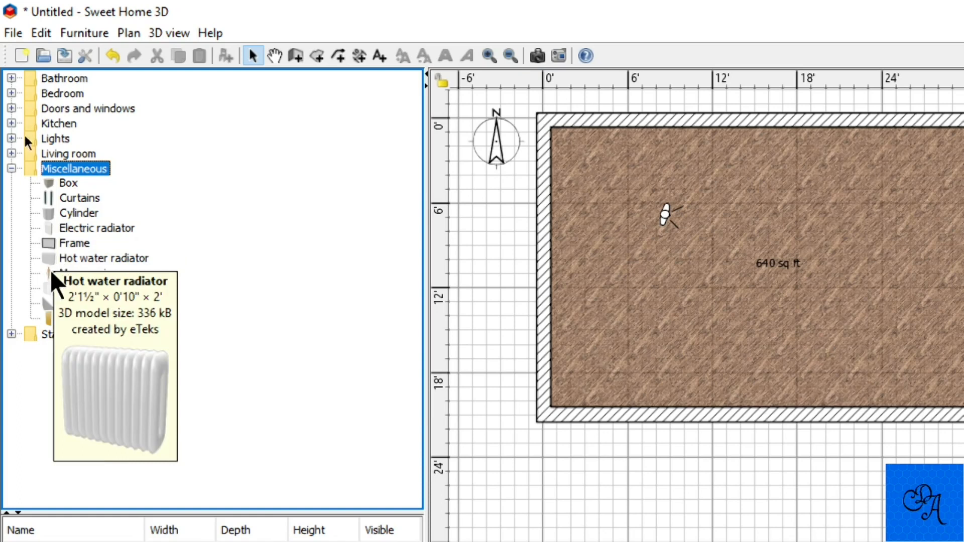
{"action": "mouse_move", "coordinate": [49, 252]}
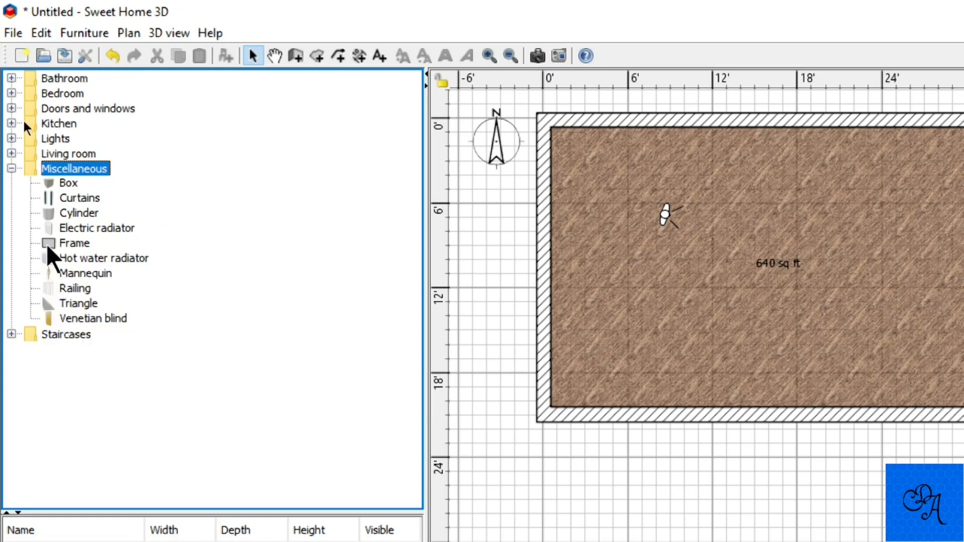
Draw a rectangular walled room with a wood-textured floor on the plan.
{"action": "left_click", "coordinate": [79, 212]}
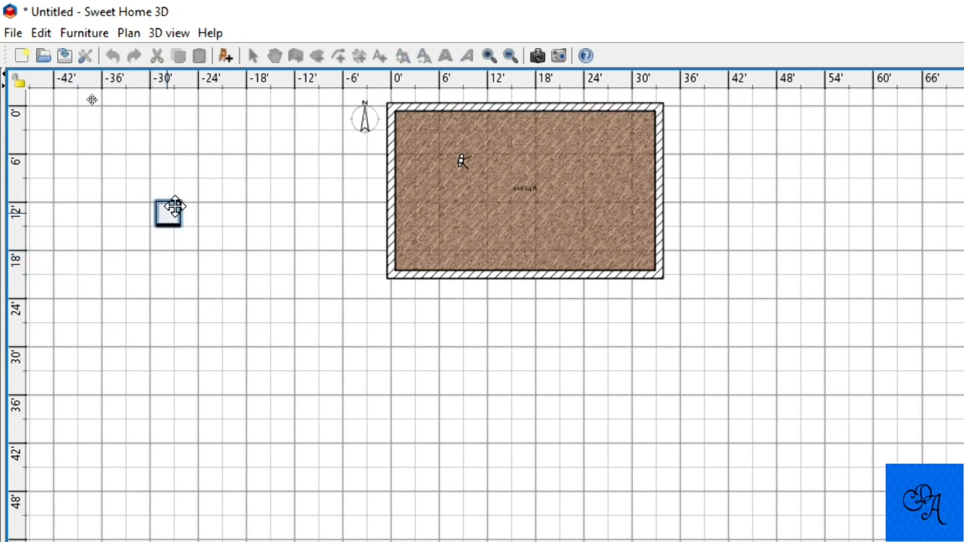
{"action": "left_click_drag", "start_coordinate": [167, 211], "coordinate": [266, 198]}
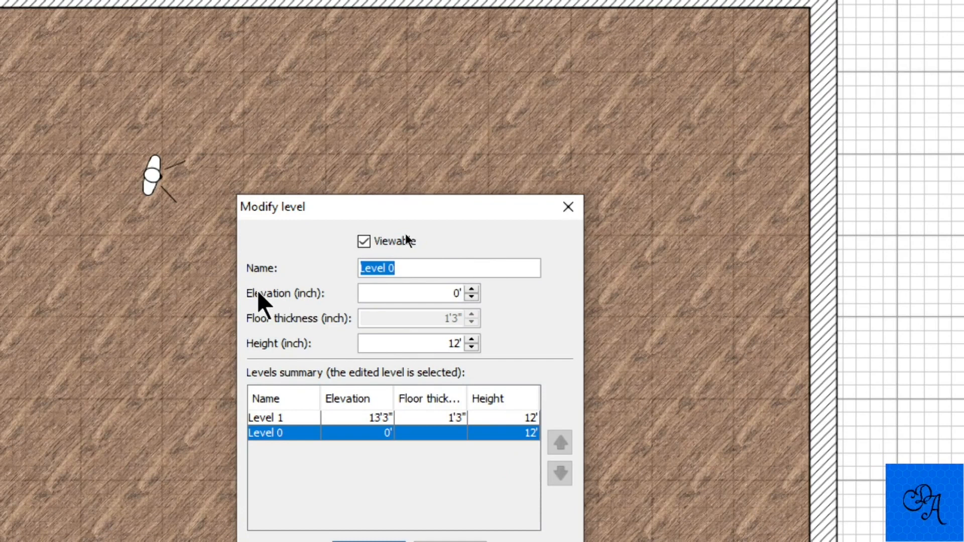
{"action": "mouse_move", "coordinate": [258, 353]}
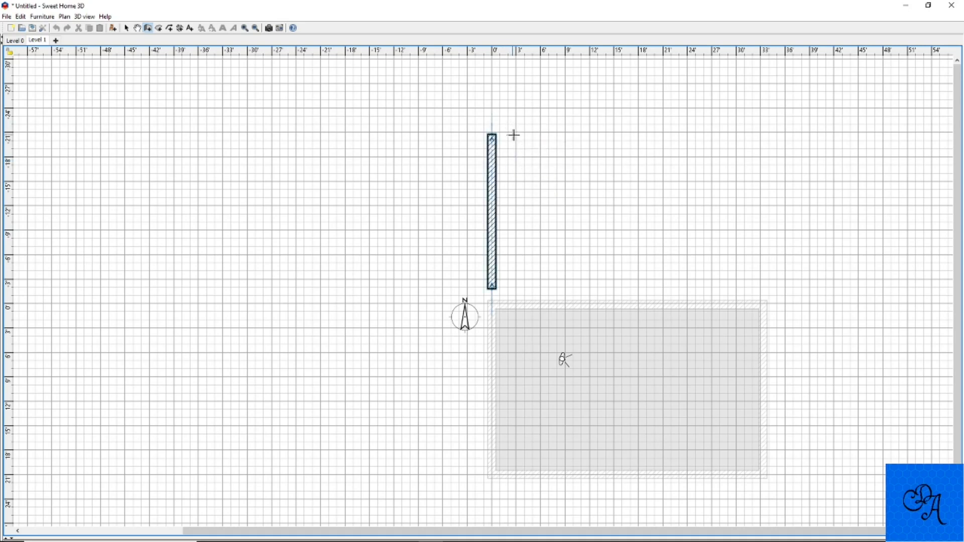
Place the top-left corner of the Level 1 wall outline, north of the lower room.
{"action": "left_click", "coordinate": [775, 152]}
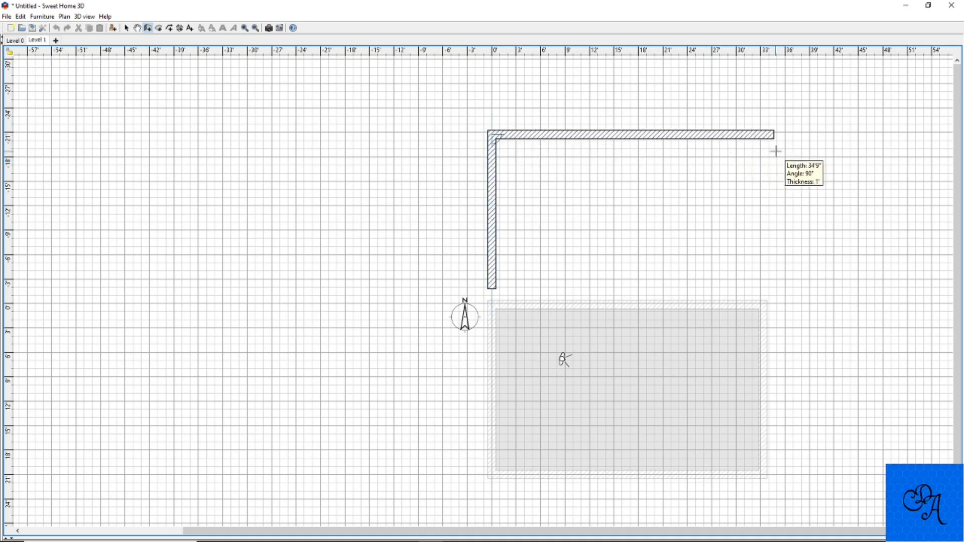
{"action": "mouse_move", "coordinate": [861, 156]}
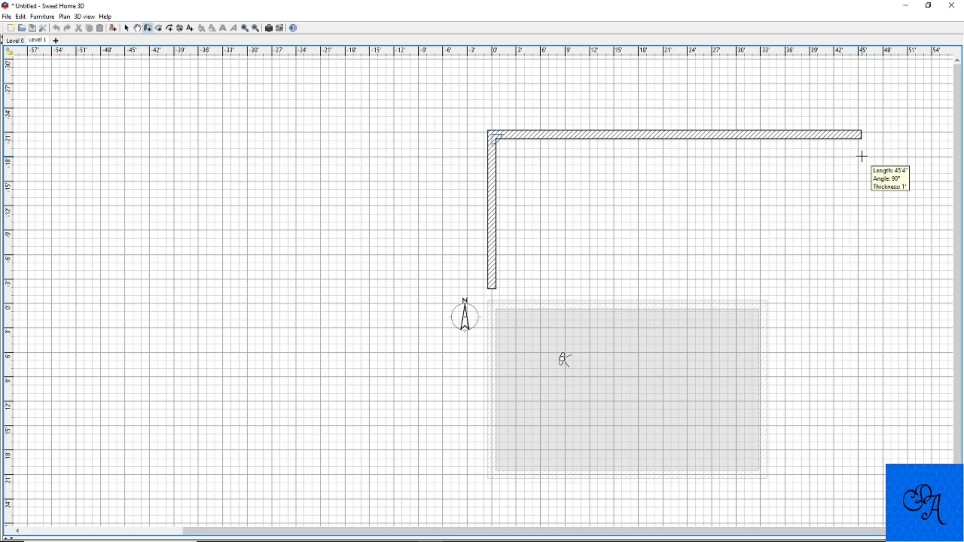
{"action": "mouse_move", "coordinate": [814, 159]}
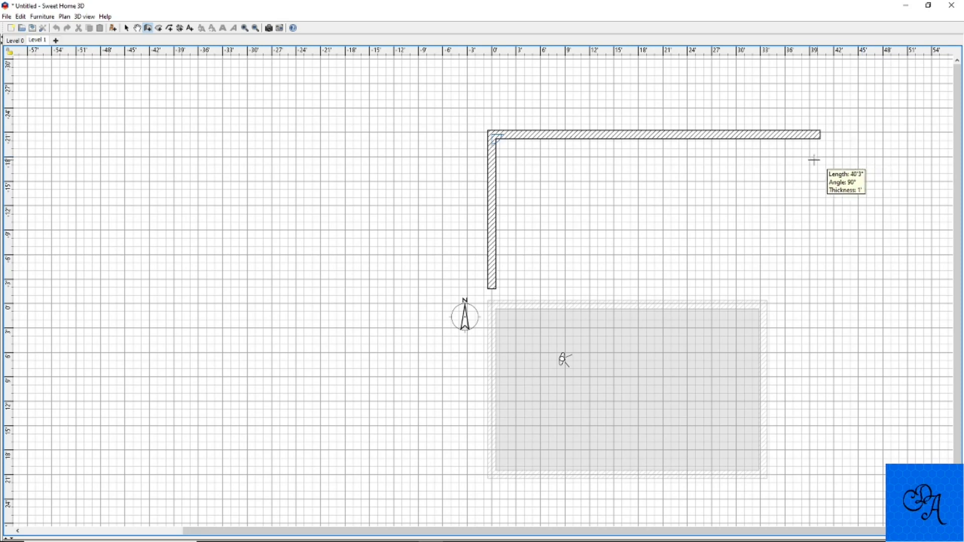
{"action": "mouse_move", "coordinate": [770, 159]}
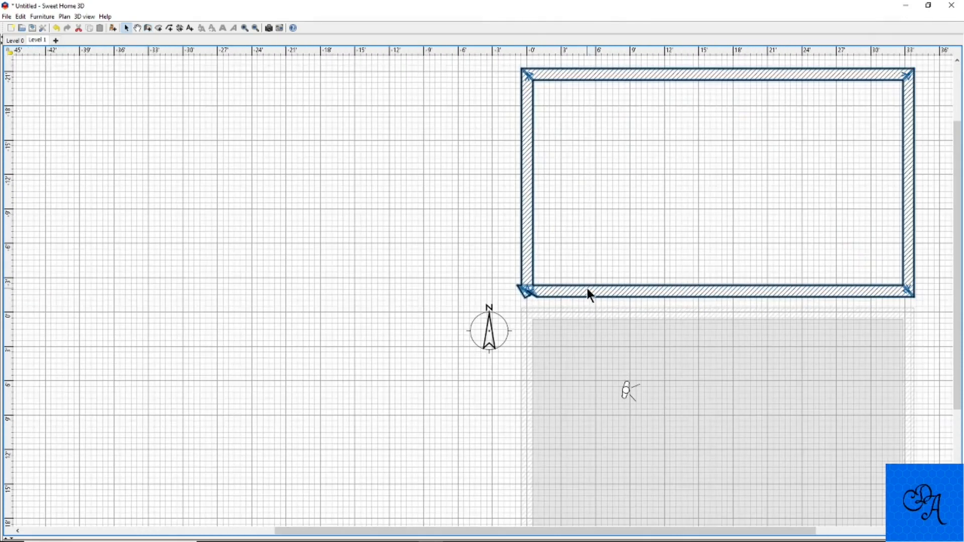
Close the upper room's wall loop at the bottom-left corner and select those walls.
{"action": "scroll", "scroll_direction": "up", "scroll_amount": 3}
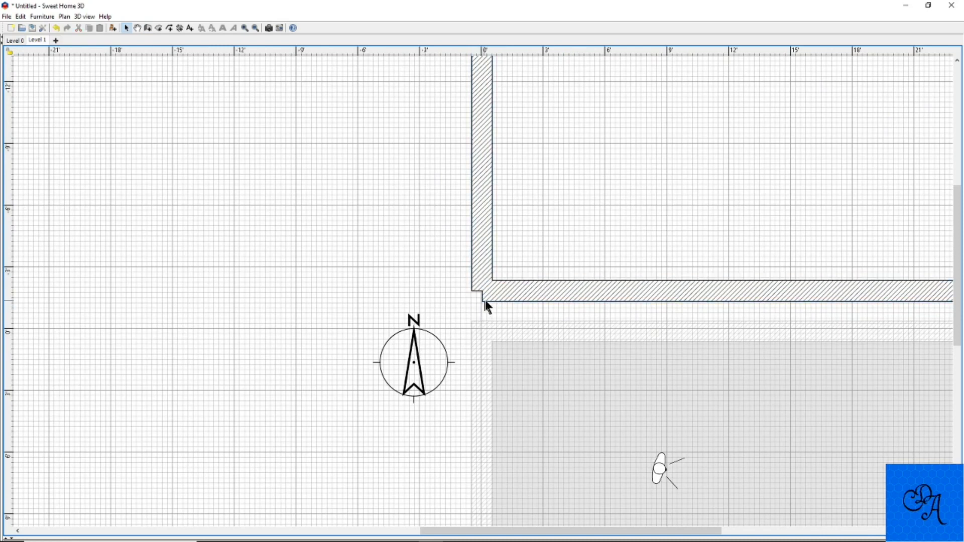
{"action": "left_click", "coordinate": [485, 289]}
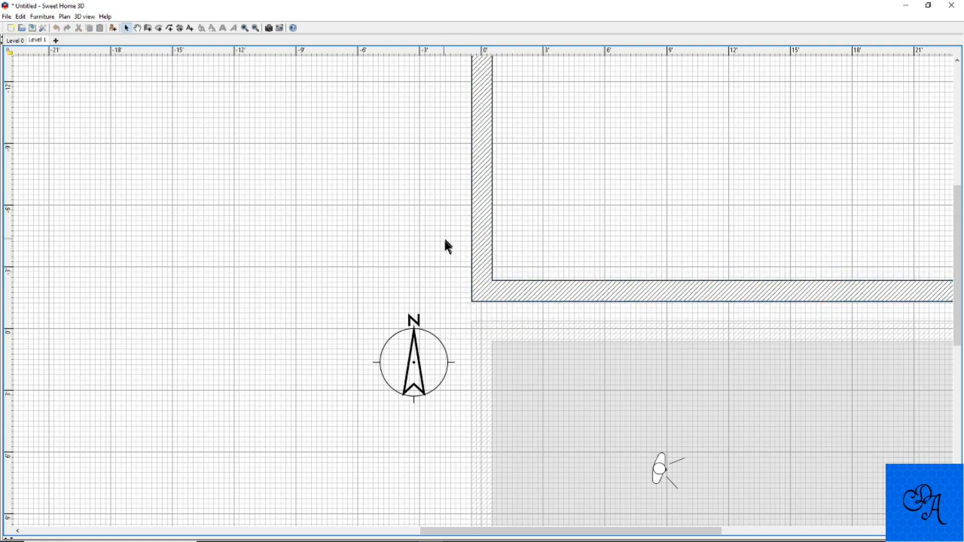
{"action": "mouse_move", "coordinate": [504, 260]}
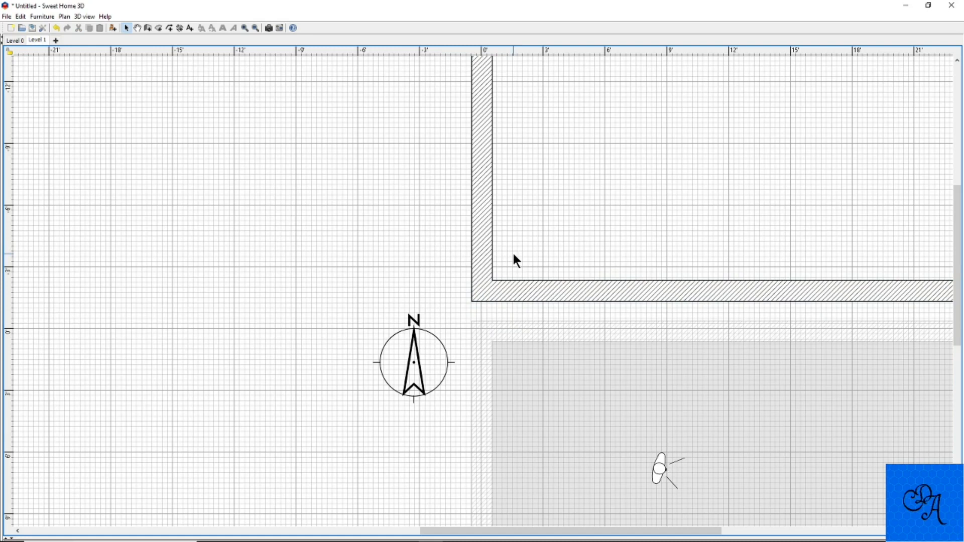
{"action": "mouse_move", "coordinate": [476, 276]}
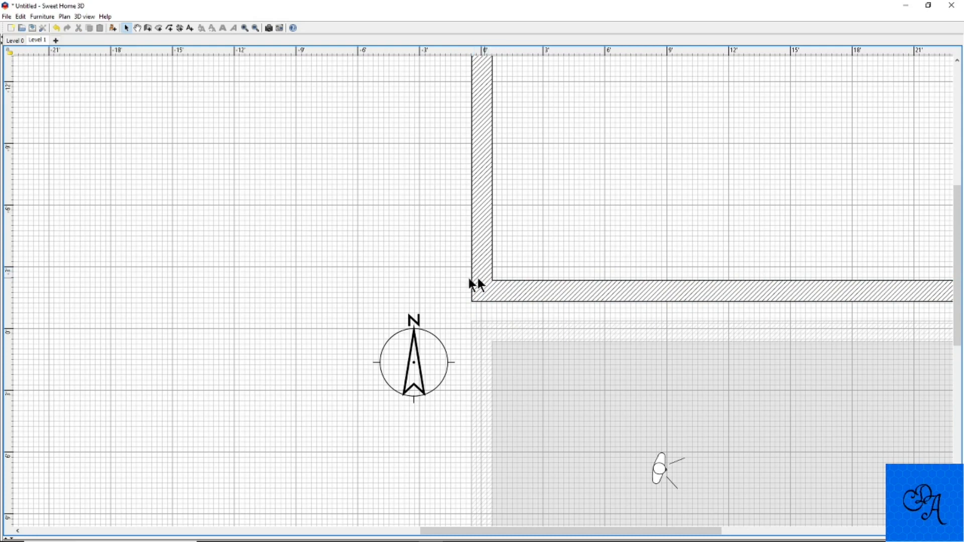
{"action": "mouse_move", "coordinate": [492, 287]}
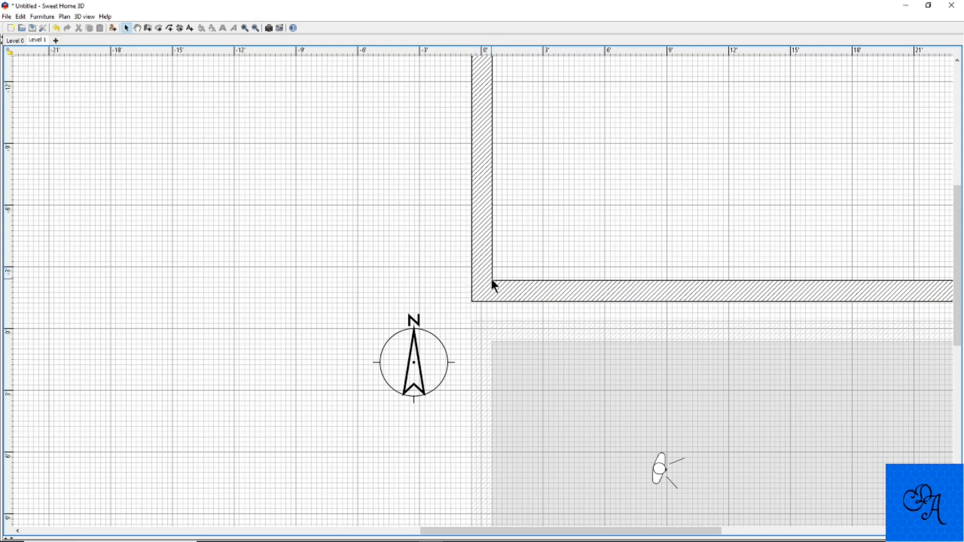
{"action": "left_click", "coordinate": [482, 289]}
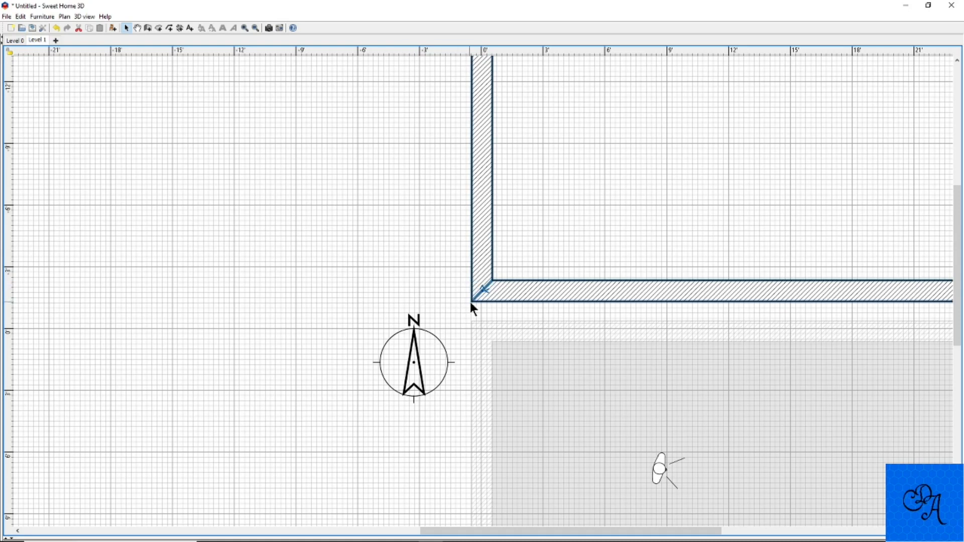
{"action": "left_click", "coordinate": [422, 265]}
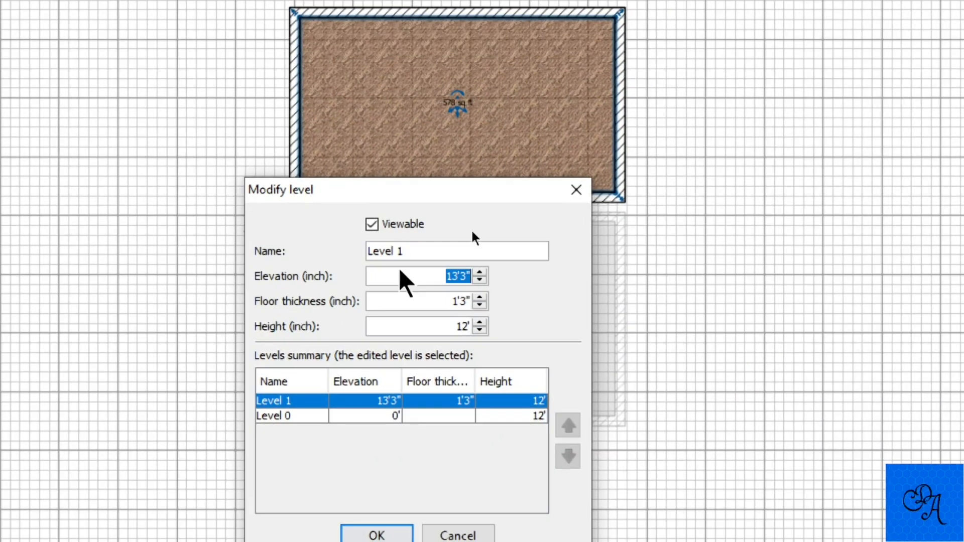
Set Level 1's elevation to 2 feet in Modify level.
{"action": "type", "text": "2'"}
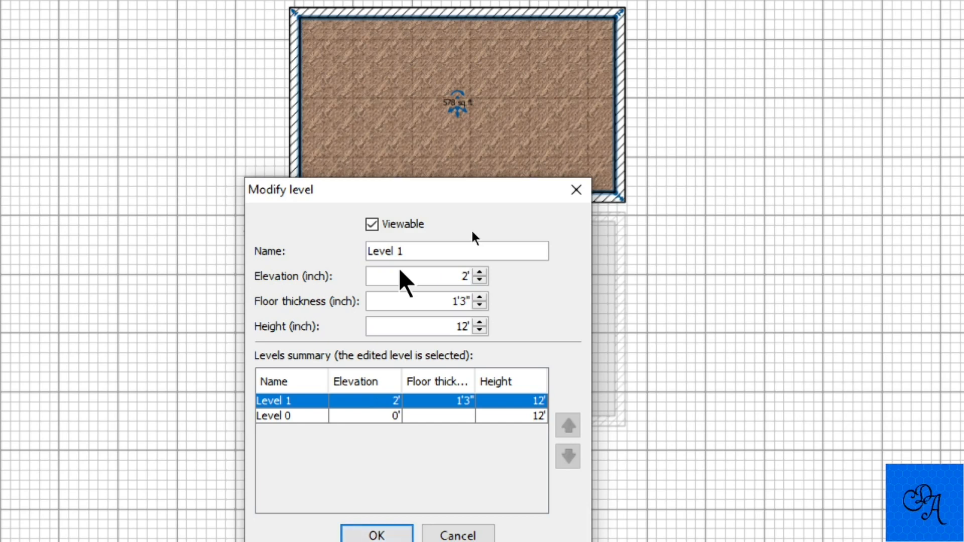
{"action": "mouse_move", "coordinate": [309, 458]}
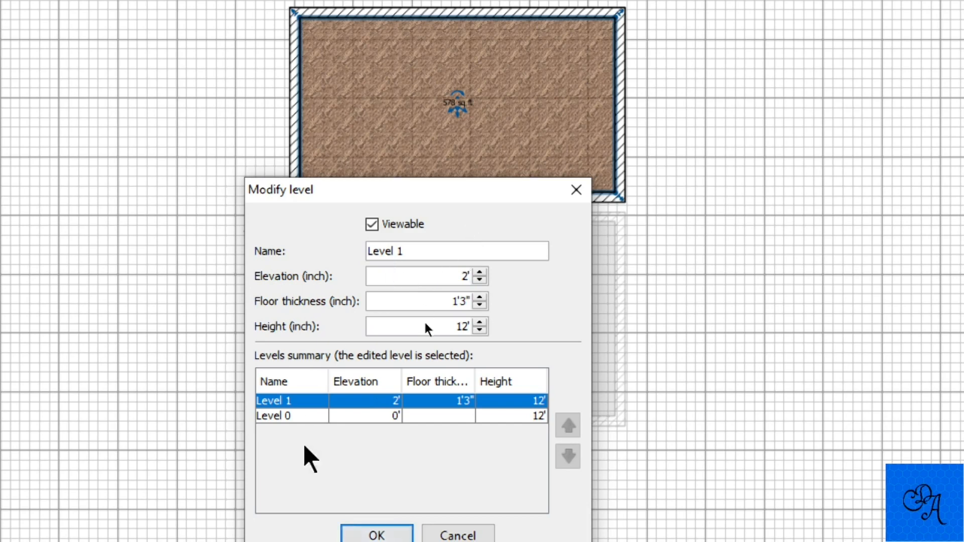
{"action": "left_click", "coordinate": [376, 534]}
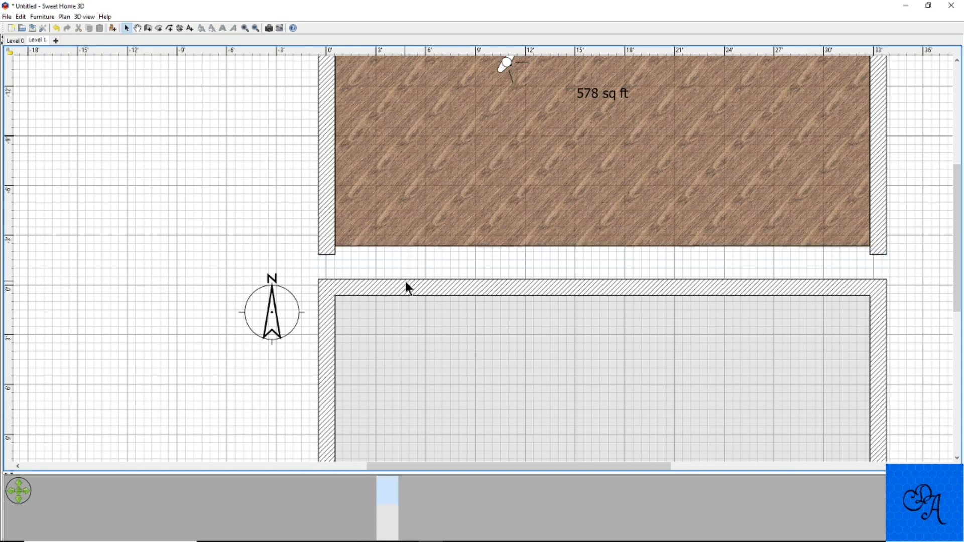
Select the upper room's south wall separating it from the lower room.
{"action": "left_click", "coordinate": [411, 287]}
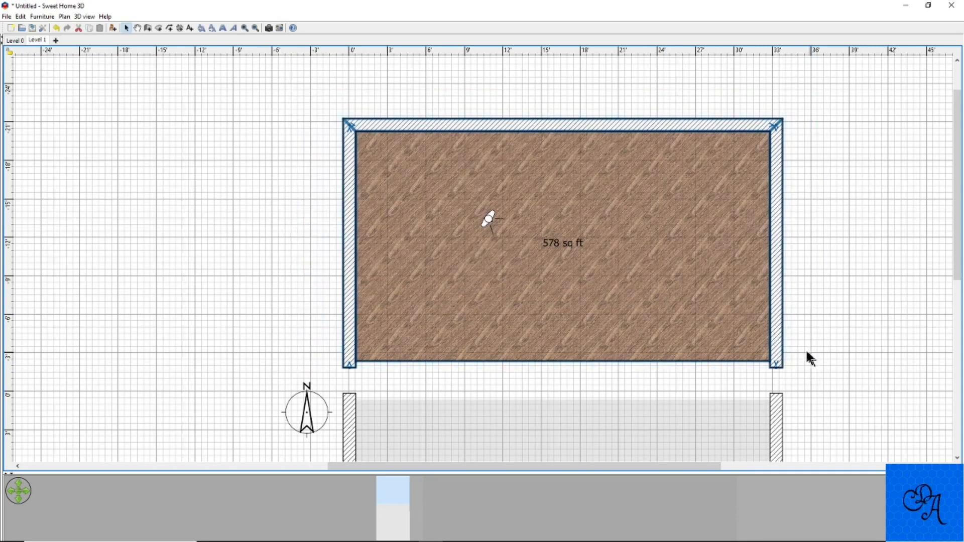
{"action": "mouse_move", "coordinate": [484, 346]}
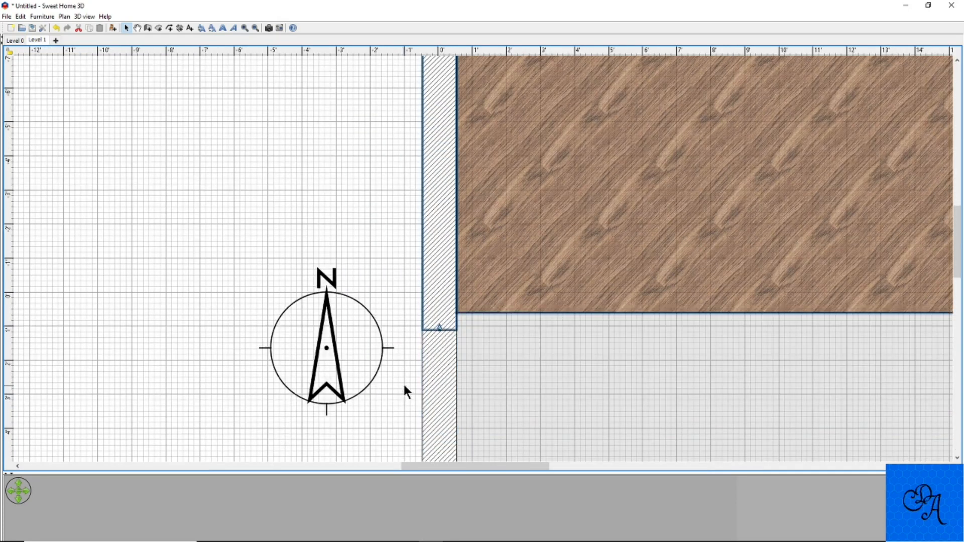
{"action": "mouse_move", "coordinate": [412, 377]}
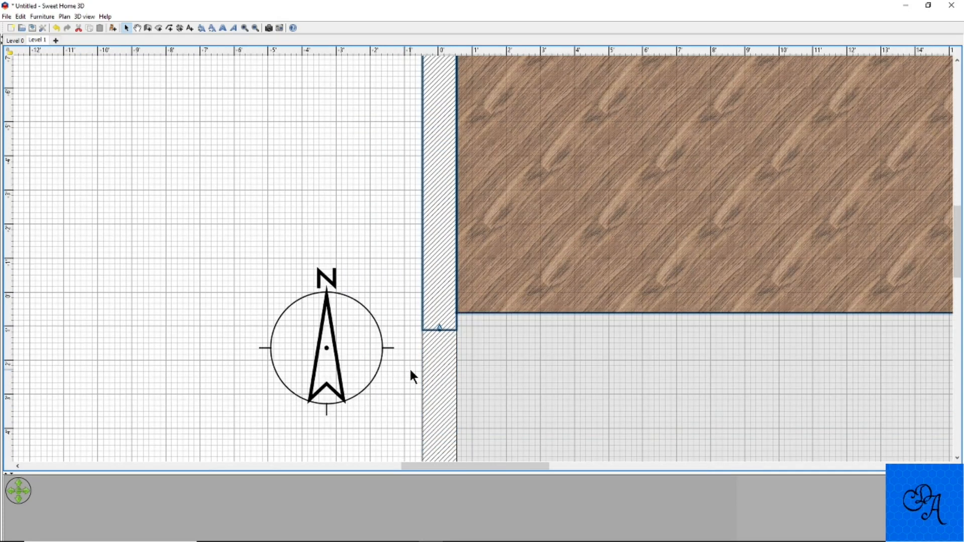
{"action": "mouse_move", "coordinate": [422, 359]}
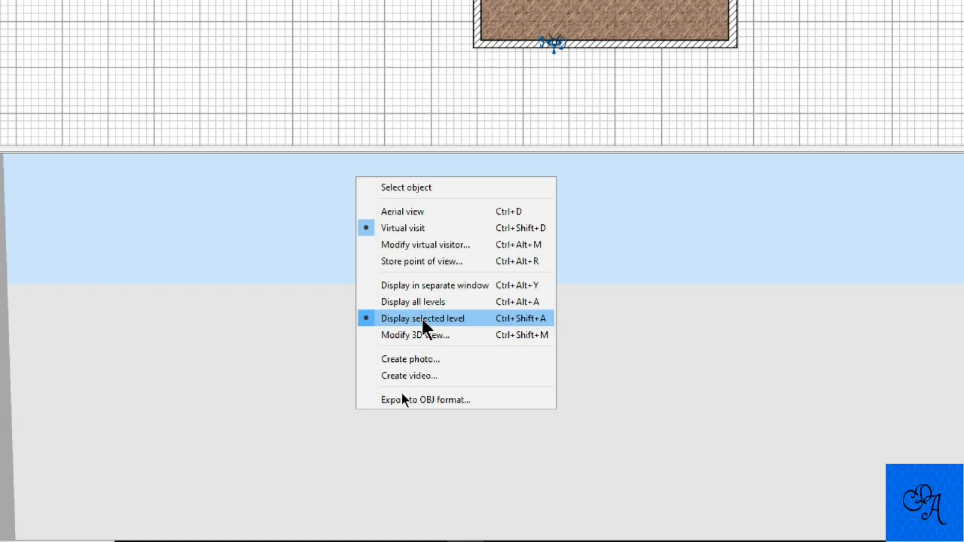
{"action": "mouse_move", "coordinate": [423, 318]}
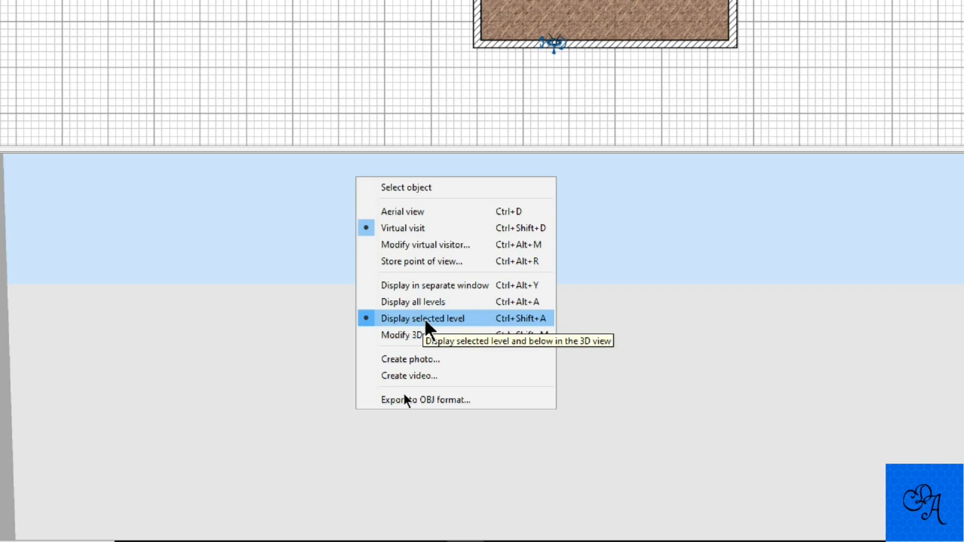
{"action": "mouse_move", "coordinate": [413, 301]}
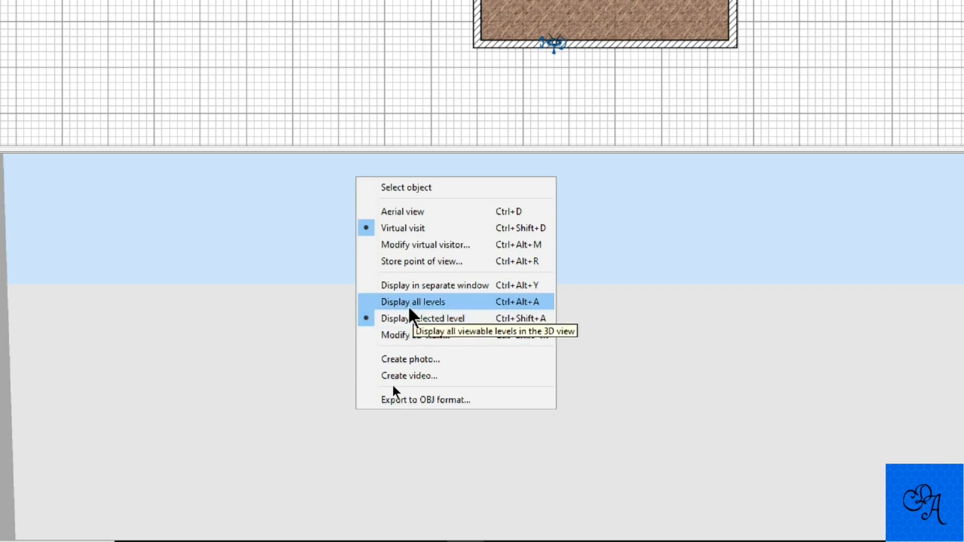
Choose Display all levels from the 3D view's context menu.
{"action": "left_click", "coordinate": [413, 302]}
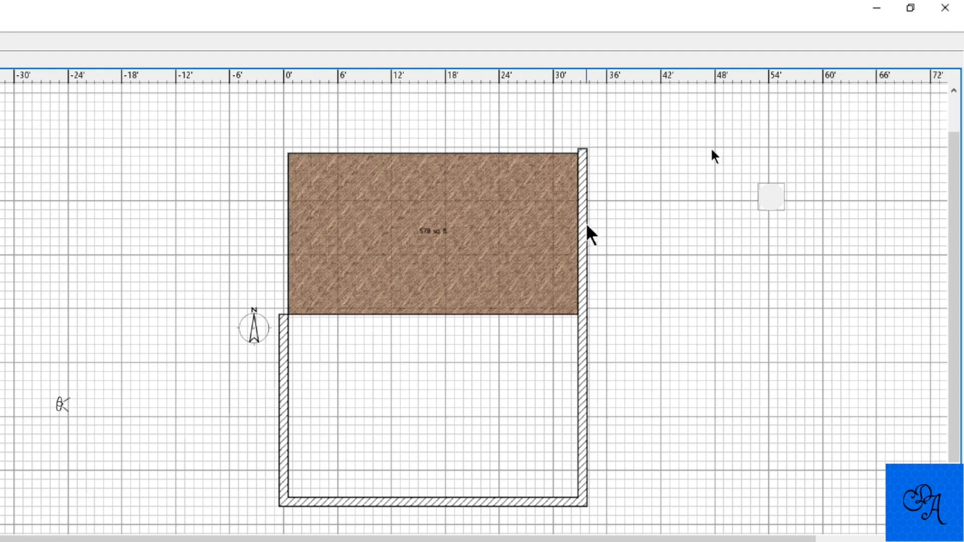
{"action": "left_click", "coordinate": [581, 233]}
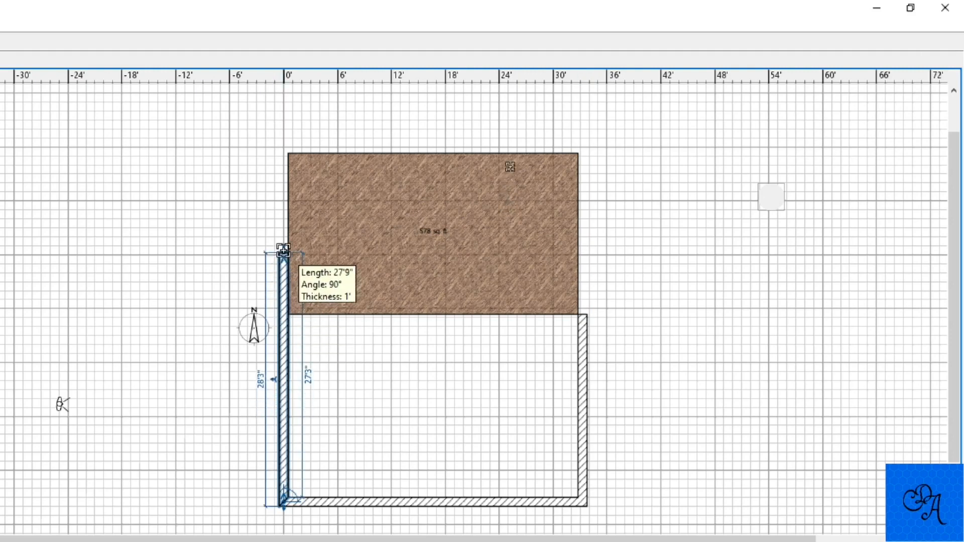
{"action": "left_click_drag", "start_coordinate": [283, 249], "coordinate": [290, 153]}
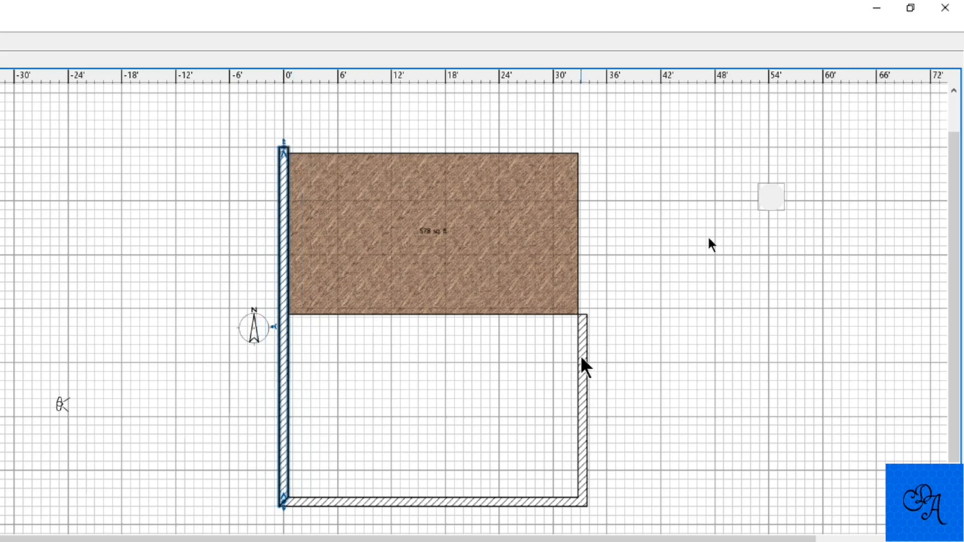
{"action": "mouse_move", "coordinate": [586, 363]}
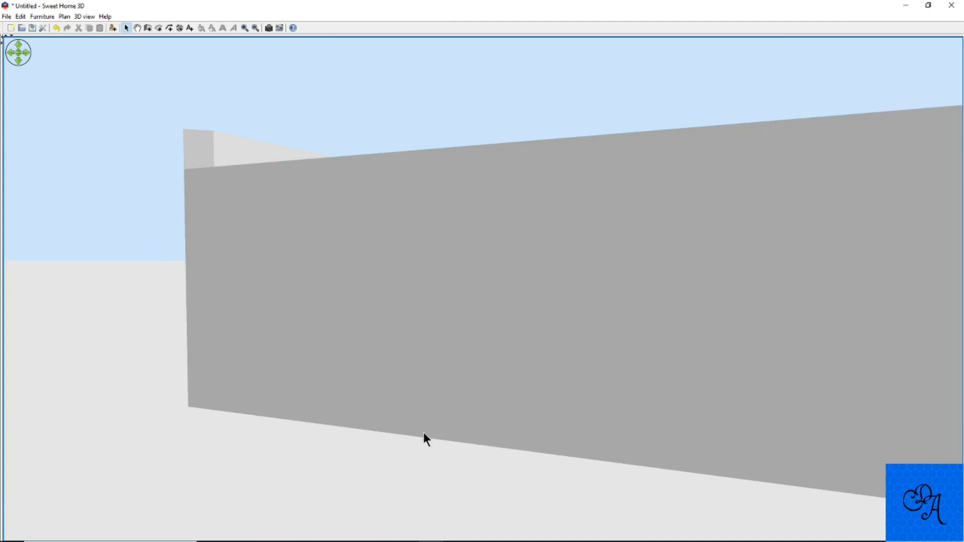
{"action": "mouse_move", "coordinate": [205, 351]}
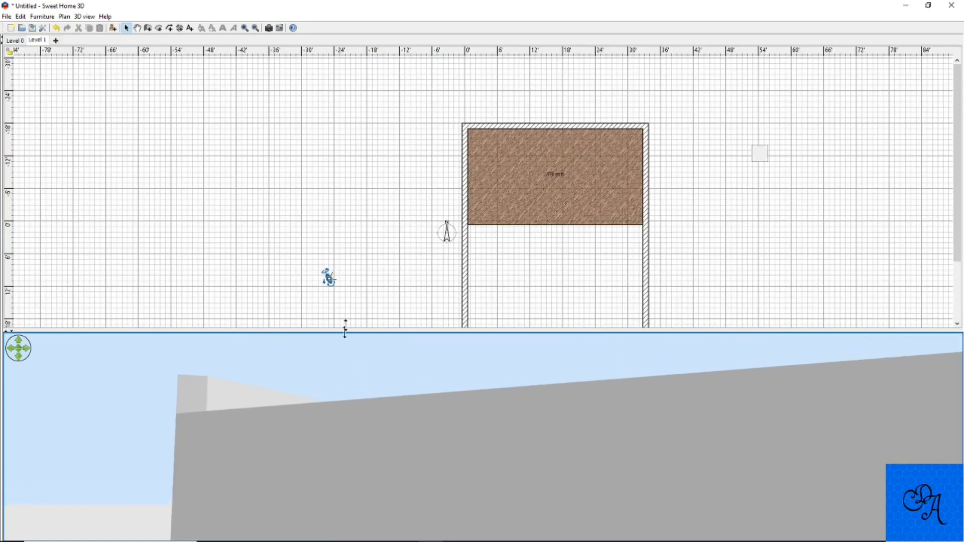
{"action": "mouse_move", "coordinate": [394, 274]}
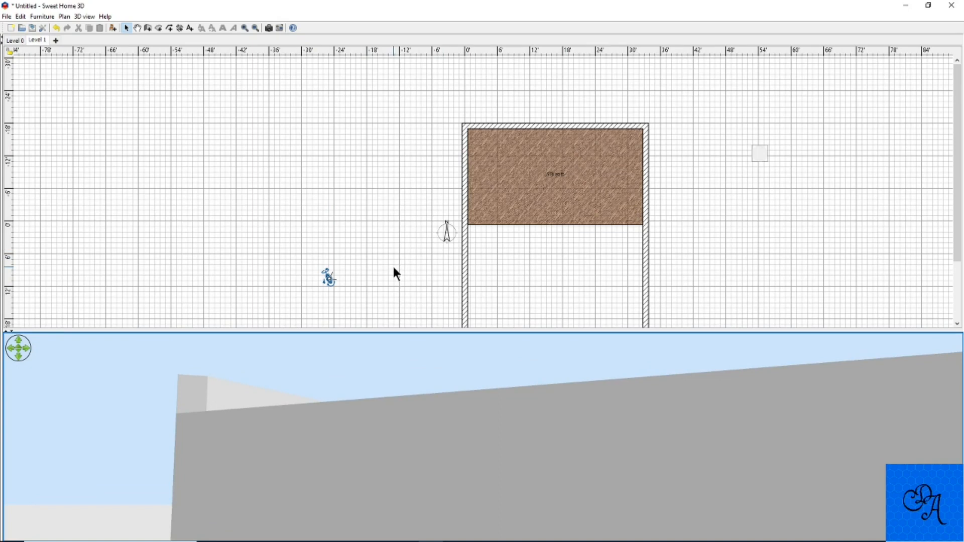
{"action": "mouse_move", "coordinate": [377, 288]}
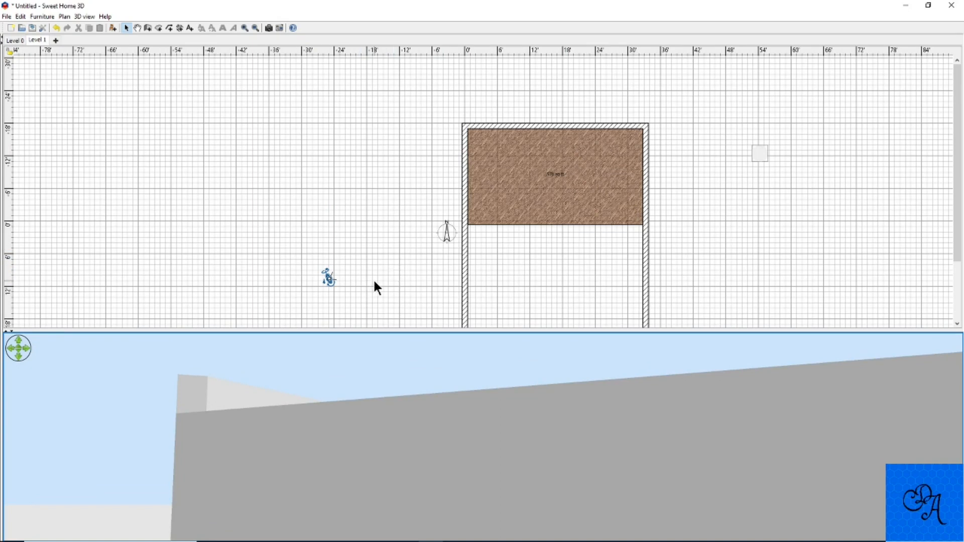
{"action": "double_click", "coordinate": [553, 127]}
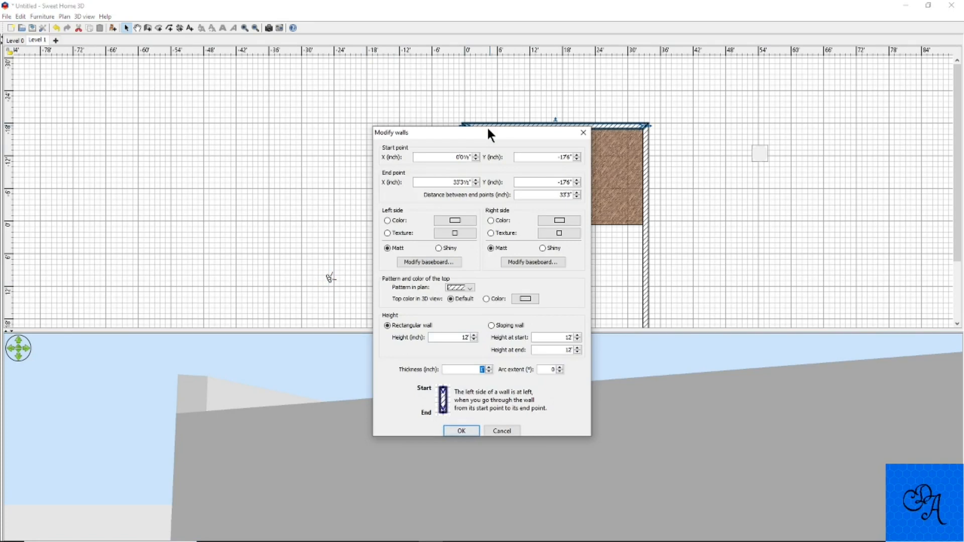
{"action": "mouse_move", "coordinate": [486, 138]}
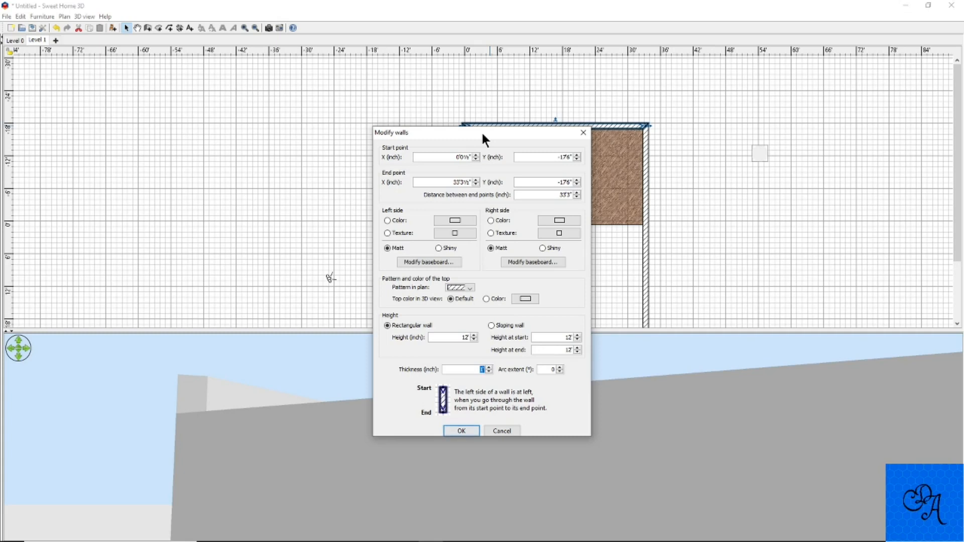
{"action": "left_click", "coordinate": [461, 430]}
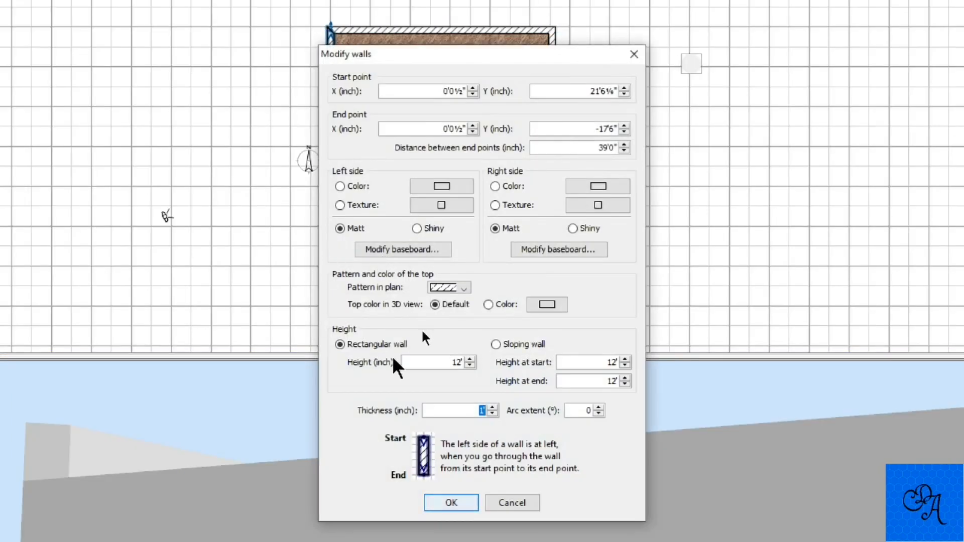
{"action": "left_click", "coordinate": [430, 362]}
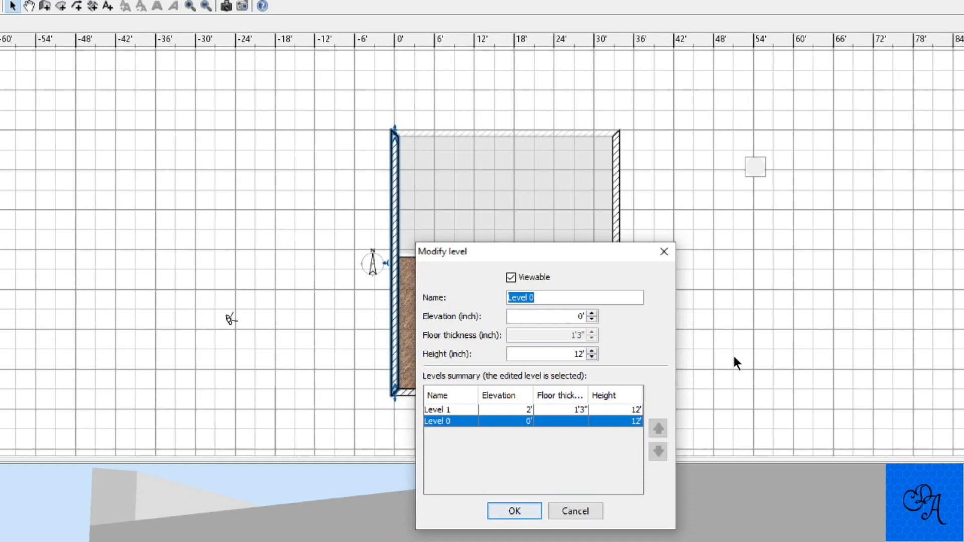
{"action": "left_click", "coordinate": [513, 511]}
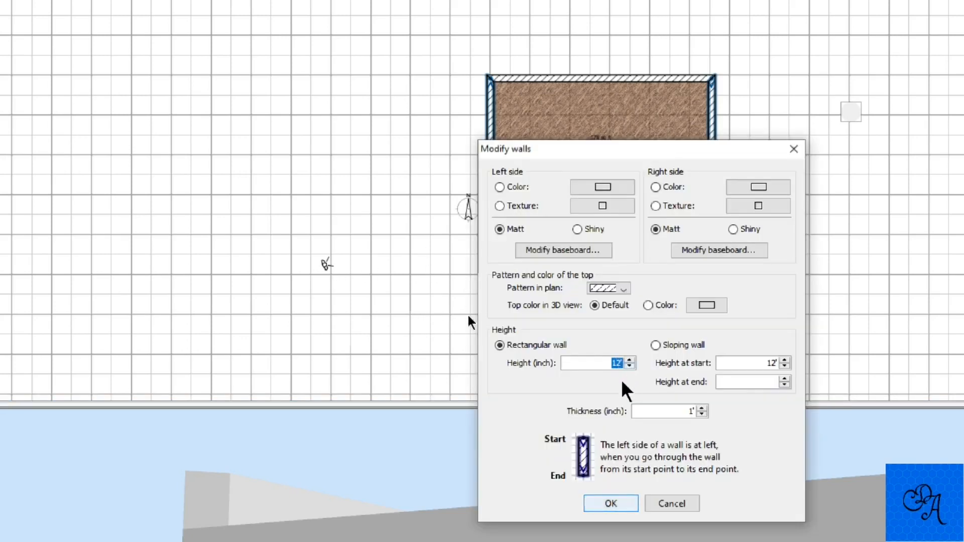
{"action": "mouse_move", "coordinate": [615, 394]}
{"action": "type", "text": "14"}
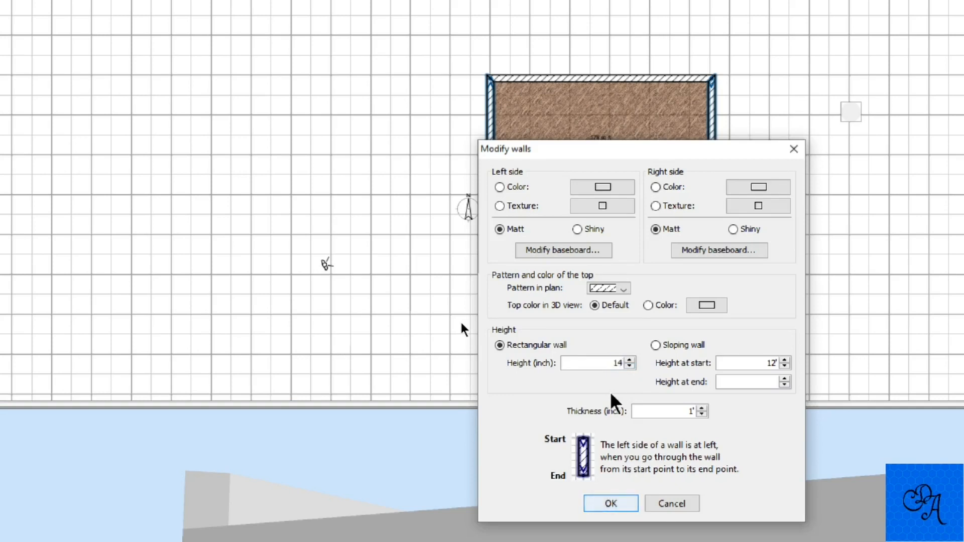
Confirm the lower room walls' new height of 14.
{"action": "left_click", "coordinate": [609, 503]}
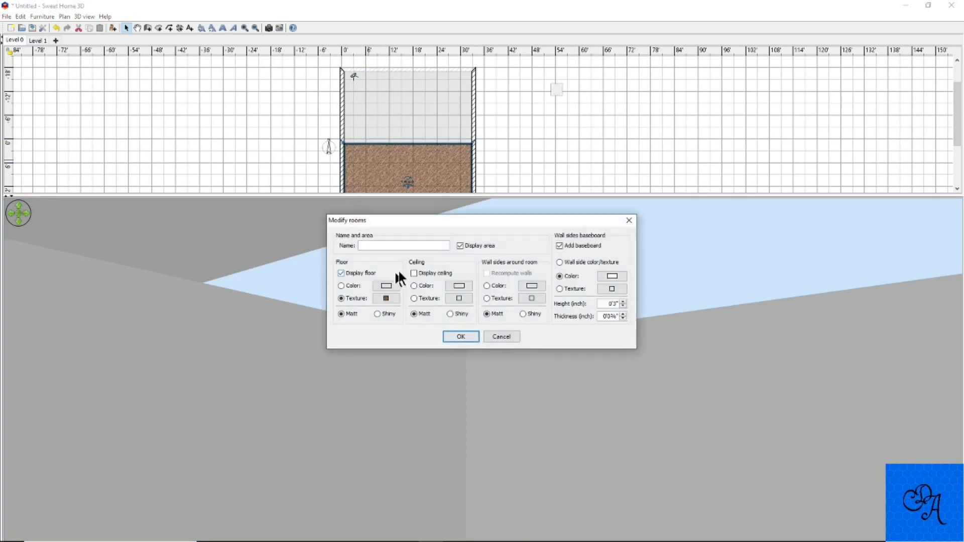
Confirm the Level 0 room with its ceiling display turned off.
{"action": "left_click", "coordinate": [460, 336]}
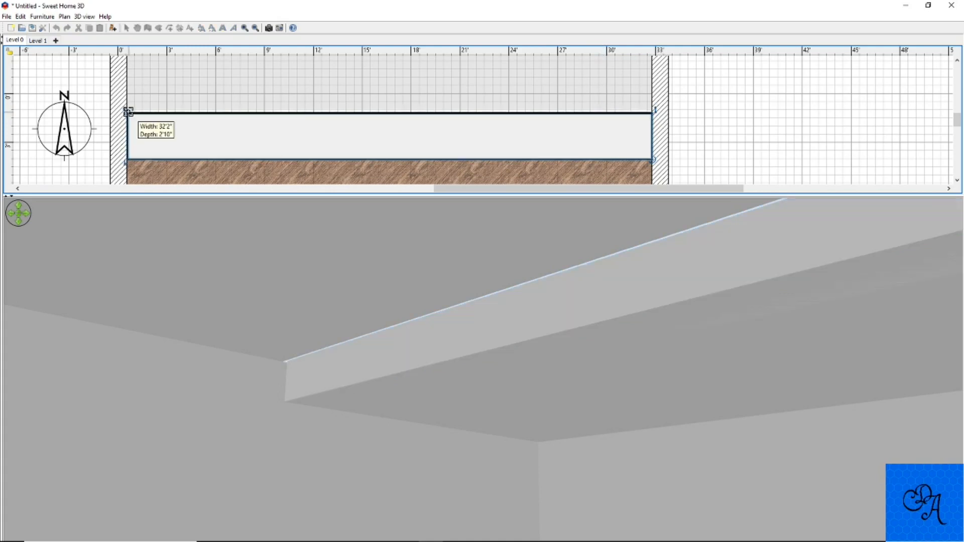
Resize the thin box to span wall to wall, about 32' by 2'10".
{"action": "left_click_drag", "start_coordinate": [387, 113], "coordinate": [387, 111]}
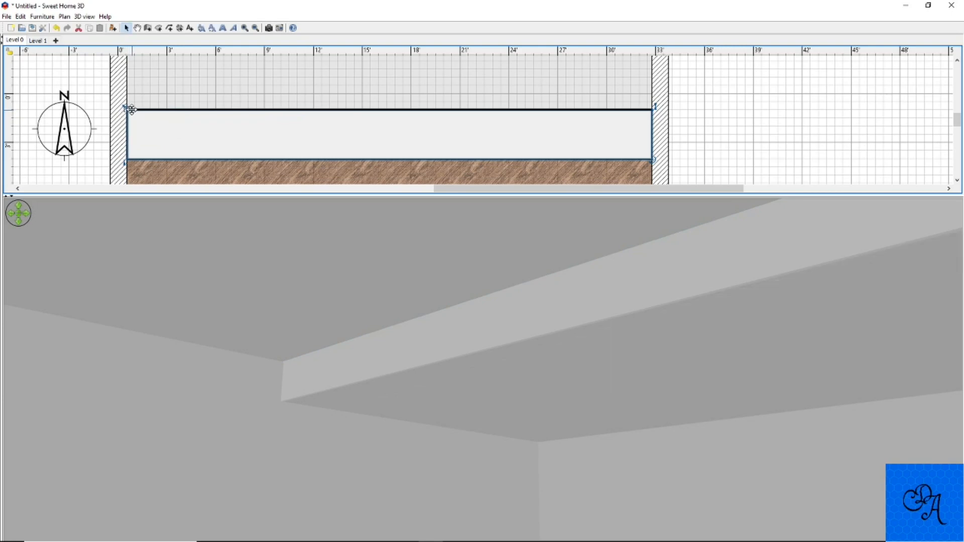
{"action": "mouse_move", "coordinate": [372, 111]}
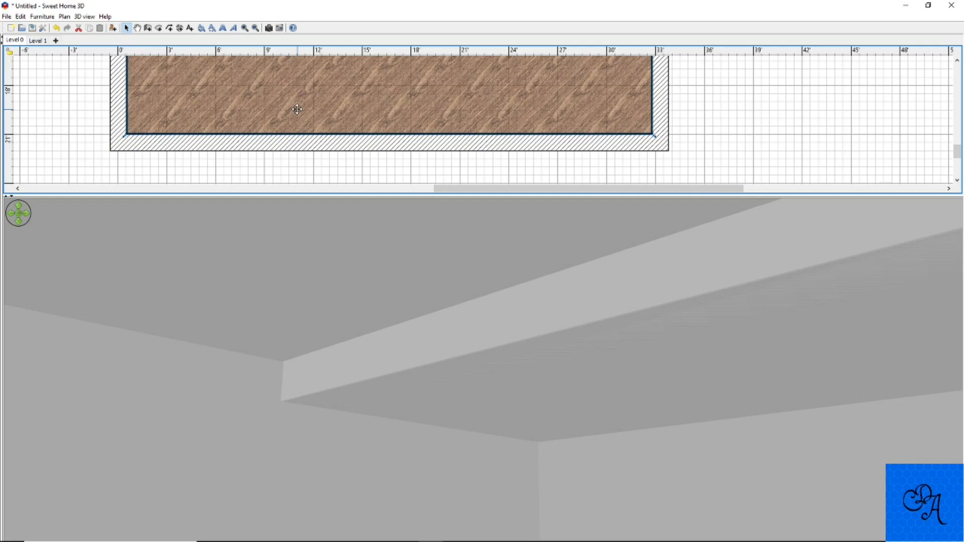
{"action": "mouse_move", "coordinate": [215, 110]}
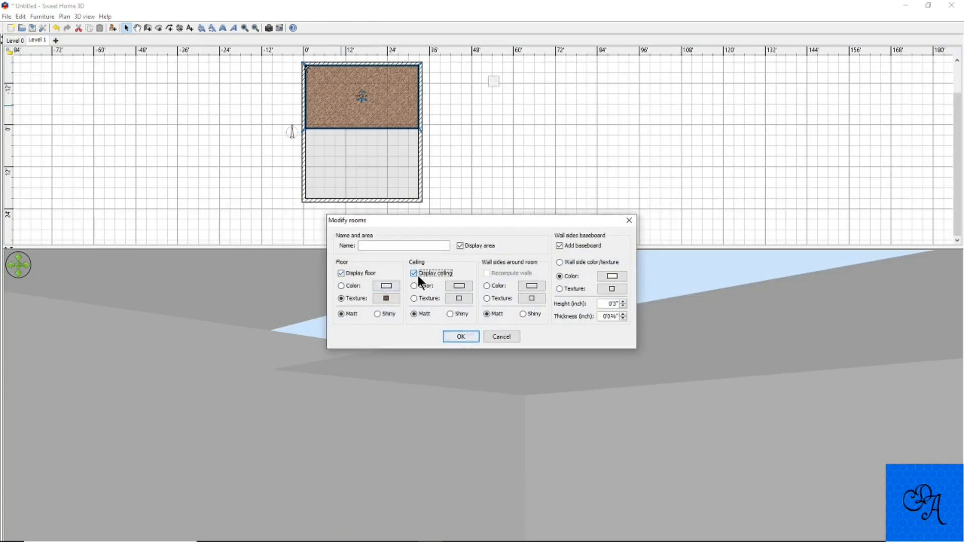
Uncheck Display ceiling for the Level 1 room and confirm.
{"action": "left_click", "coordinate": [413, 273]}
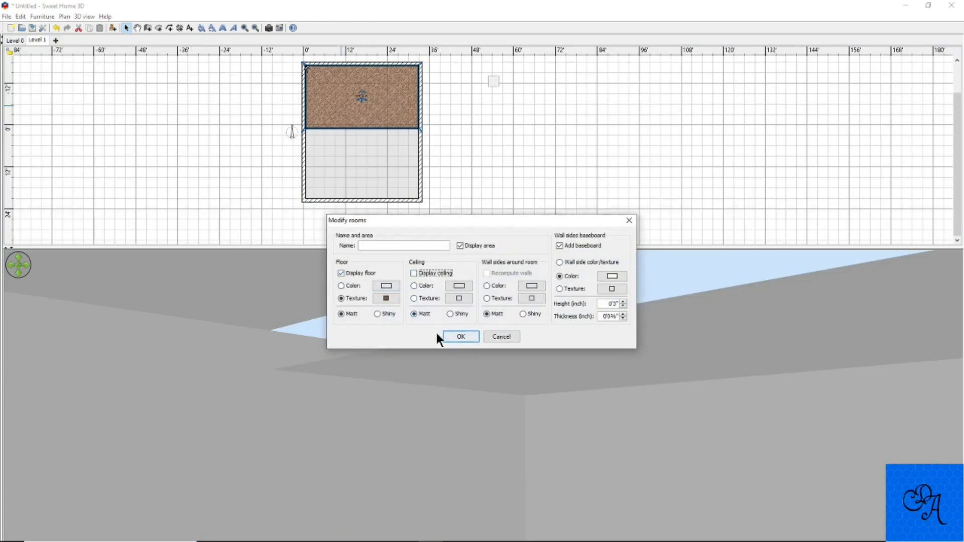
{"action": "left_click", "coordinate": [460, 336]}
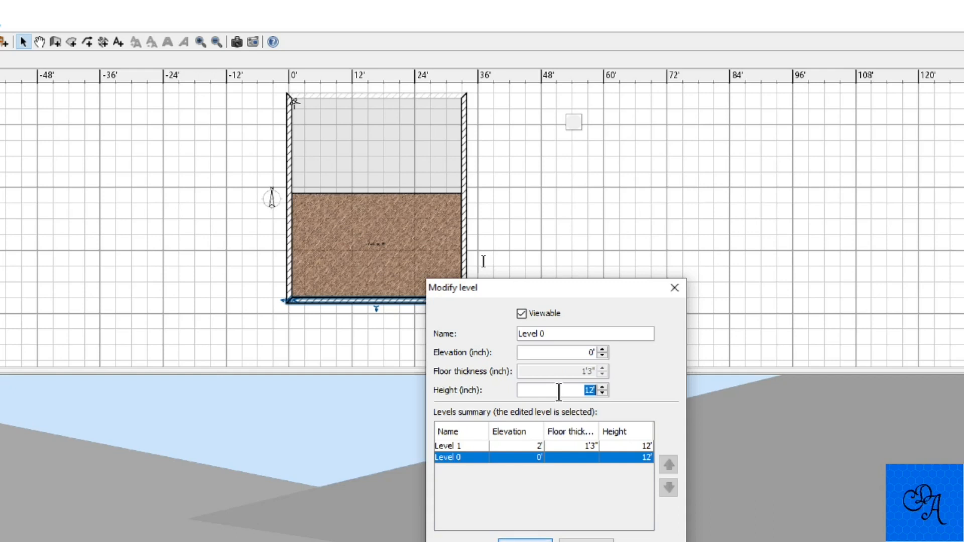
Set Level 0's height to 14 in place of 12'.
{"action": "left_click", "coordinate": [599, 386]}
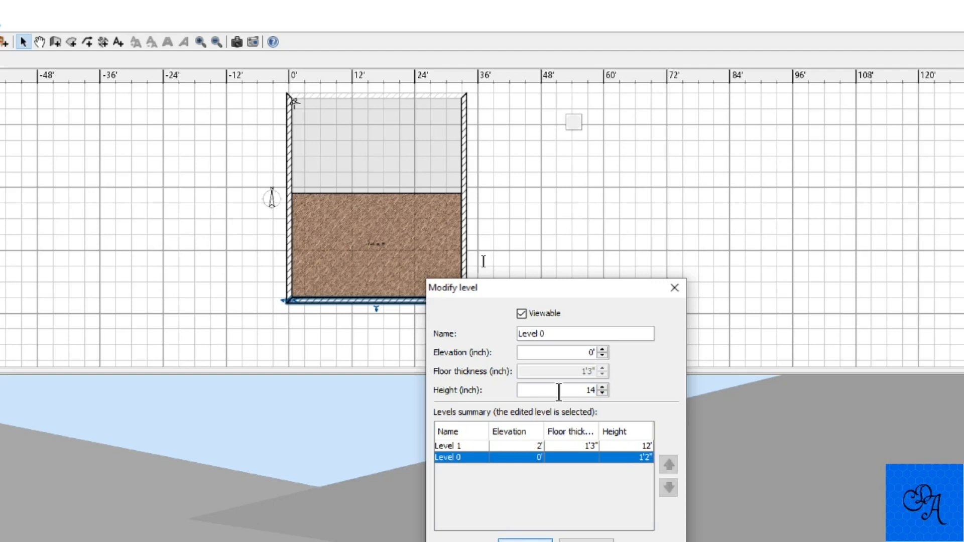
{"action": "left_click", "coordinate": [602, 386]}
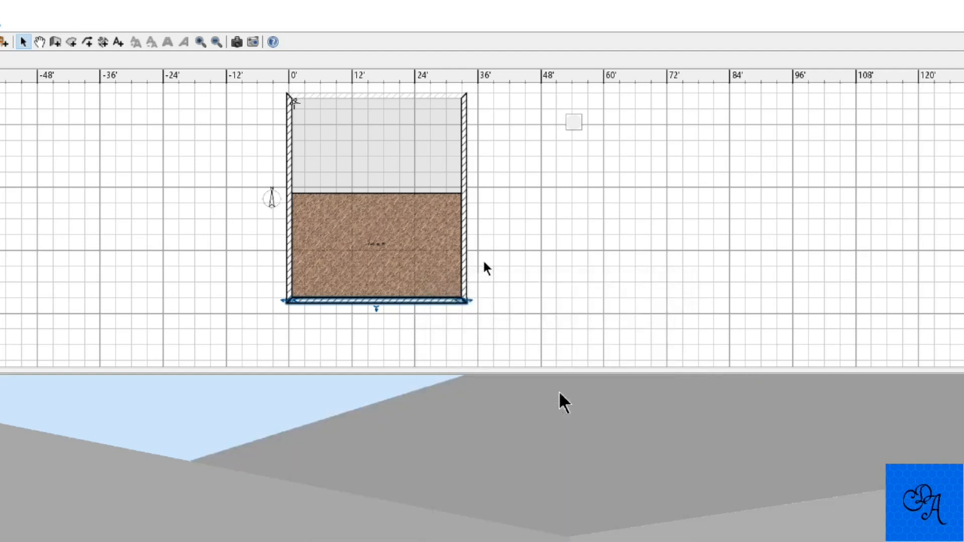
{"action": "scroll", "scroll_direction": "up", "scroll_amount": 3}
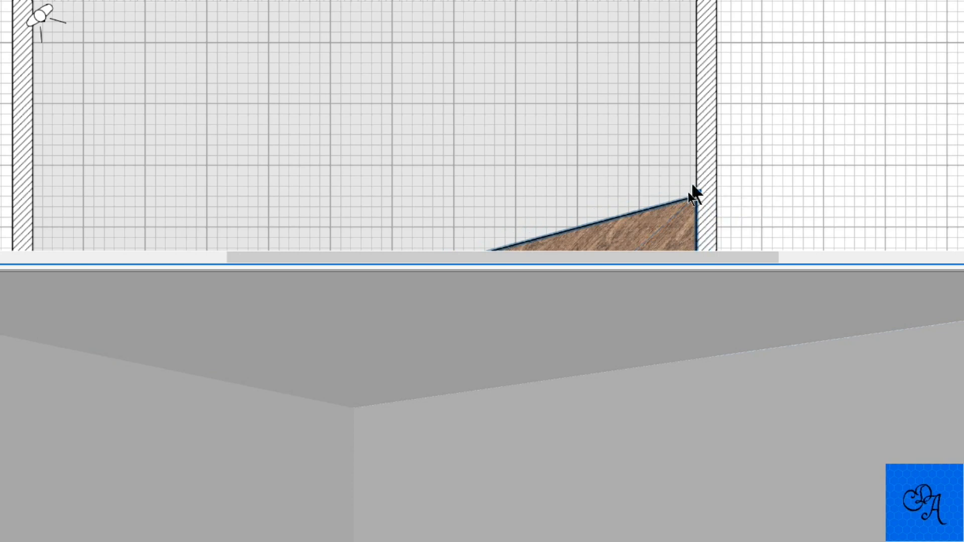
{"action": "mouse_move", "coordinate": [654, 268]}
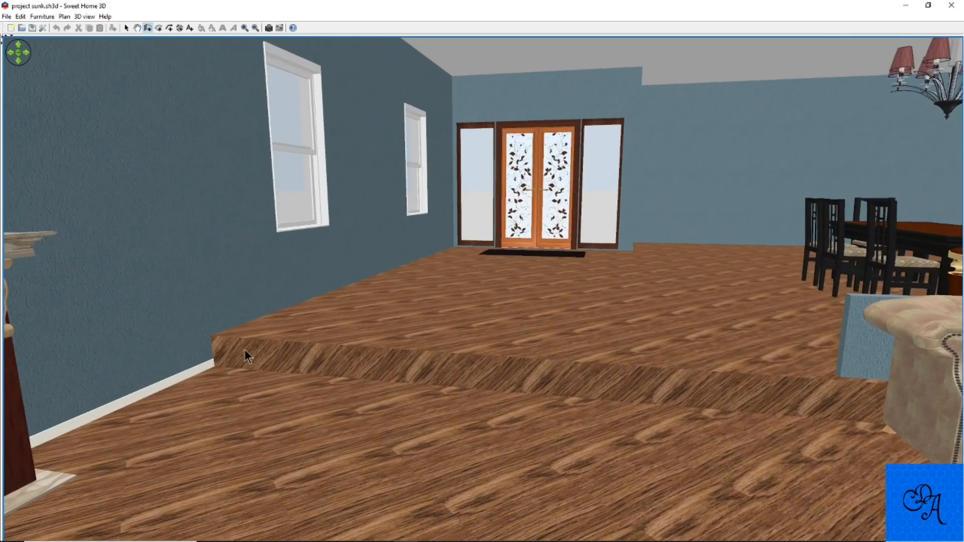
{"action": "mouse_move", "coordinate": [273, 358]}
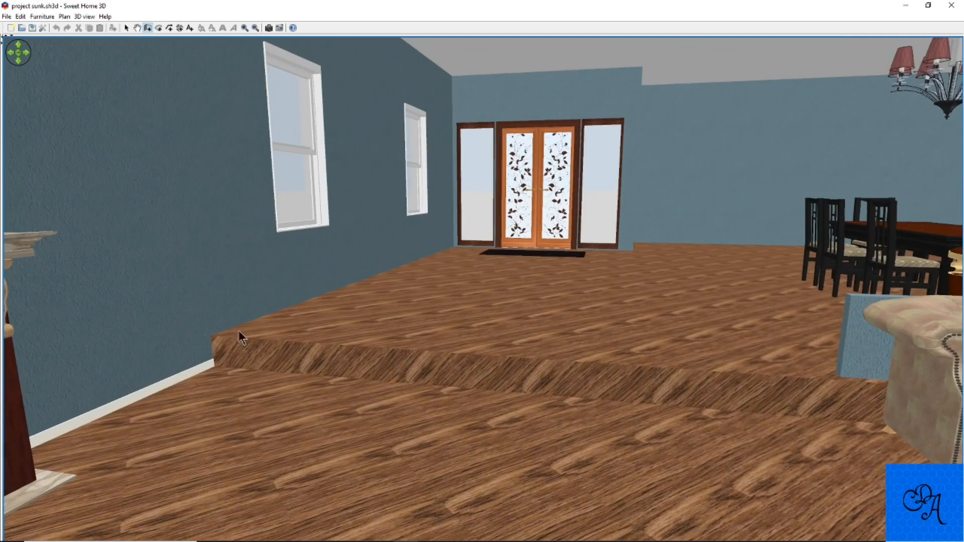
{"action": "mouse_move", "coordinate": [257, 357]}
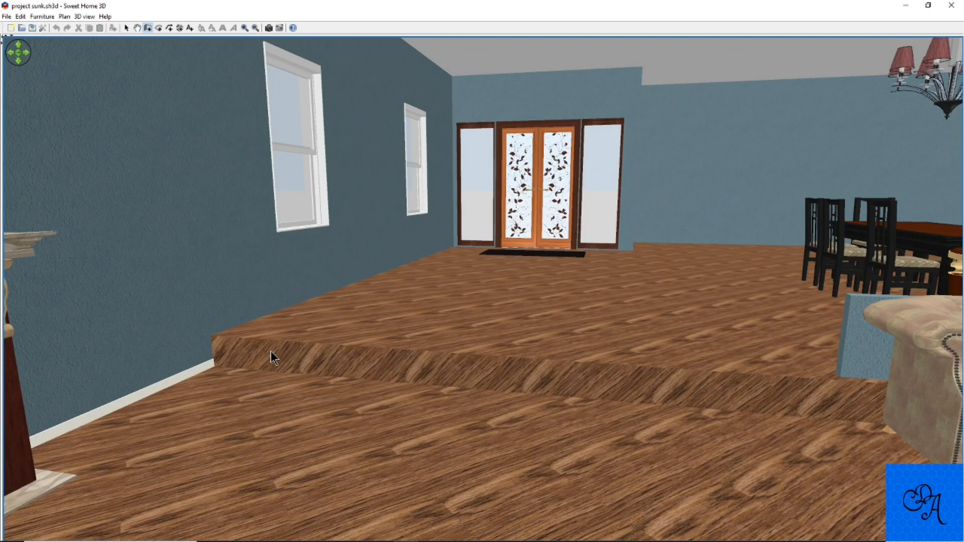
{"action": "mouse_move", "coordinate": [428, 32]}
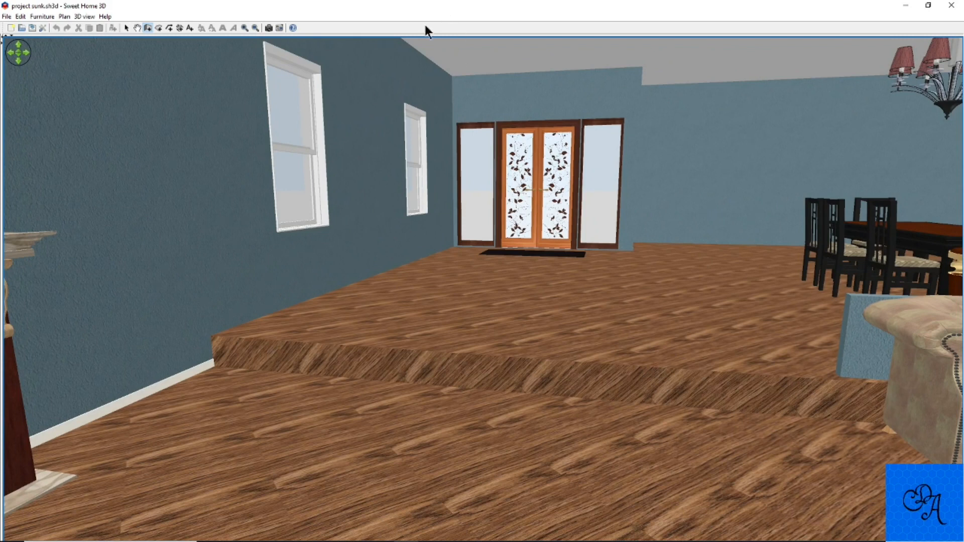